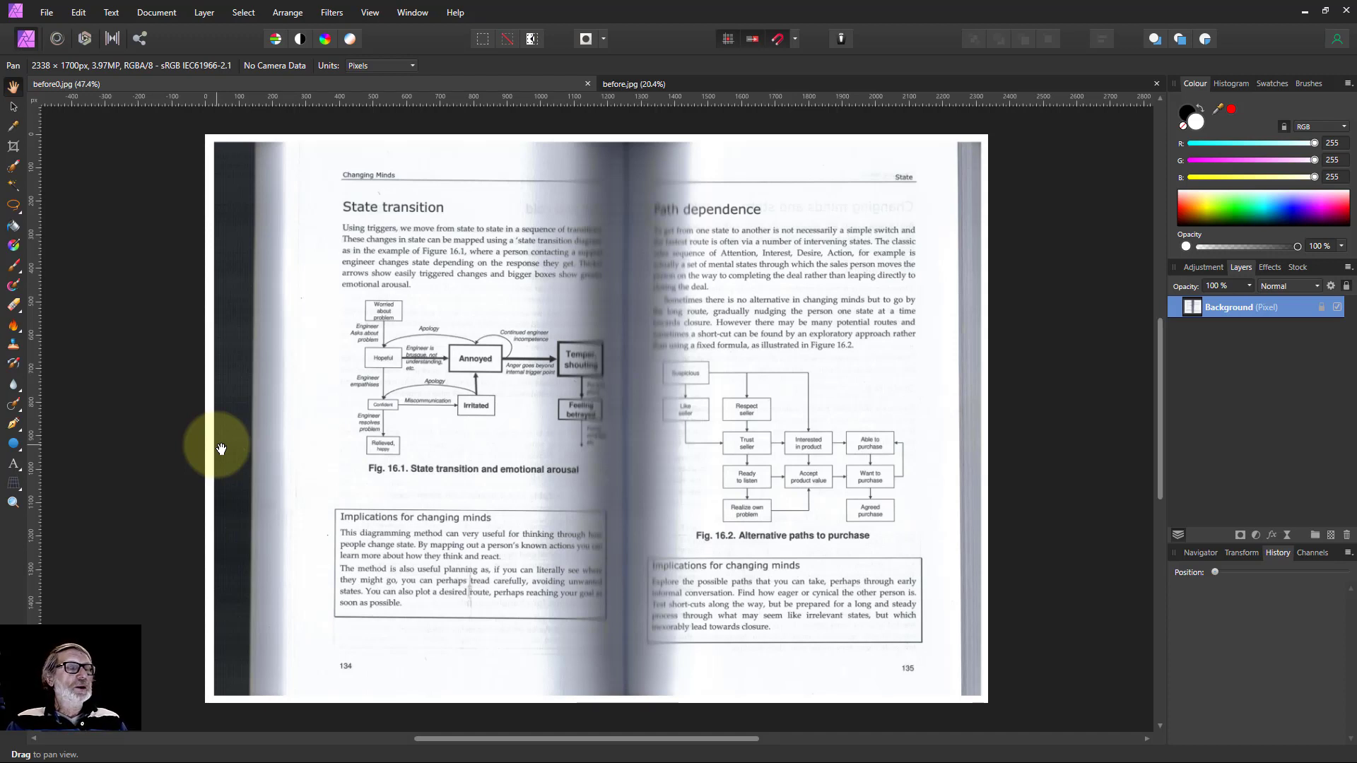
pyautogui.moveTo(539, 350)
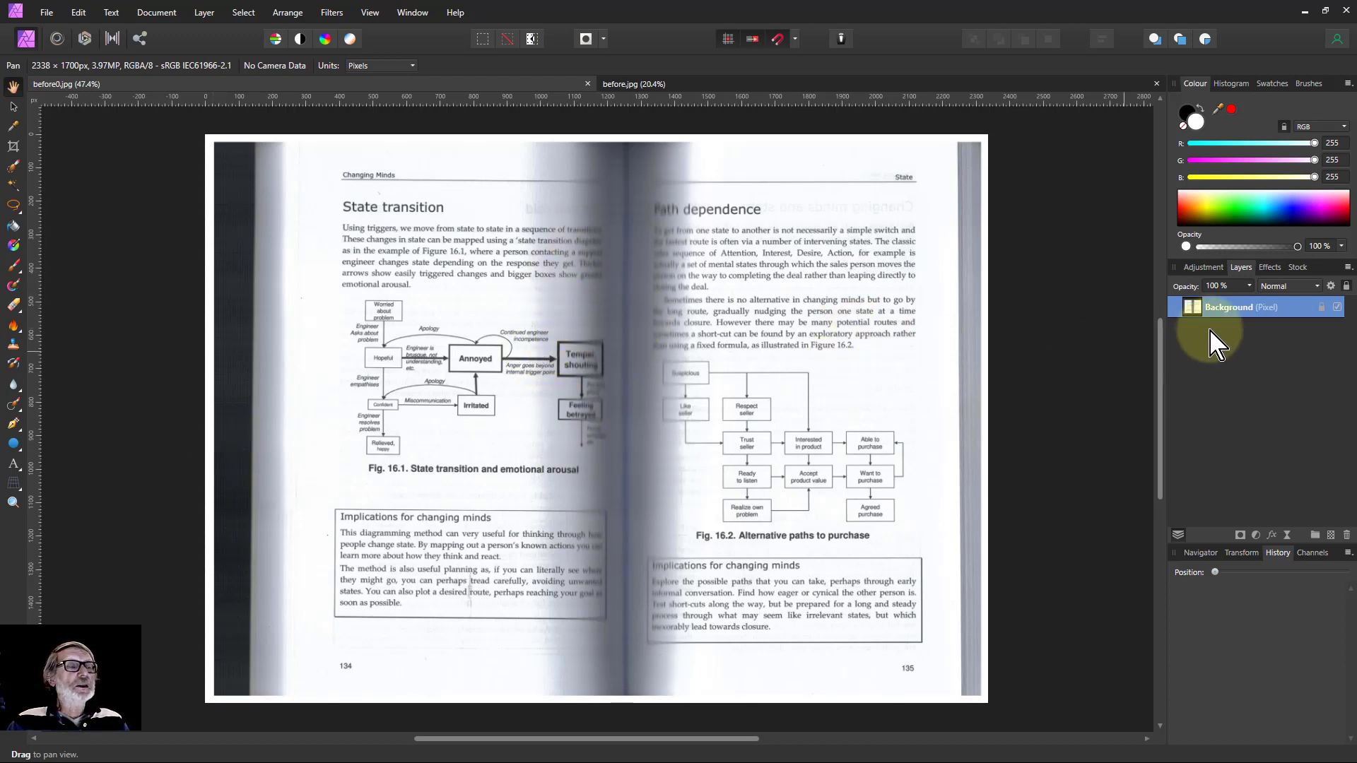
pyautogui.moveTo(647, 603)
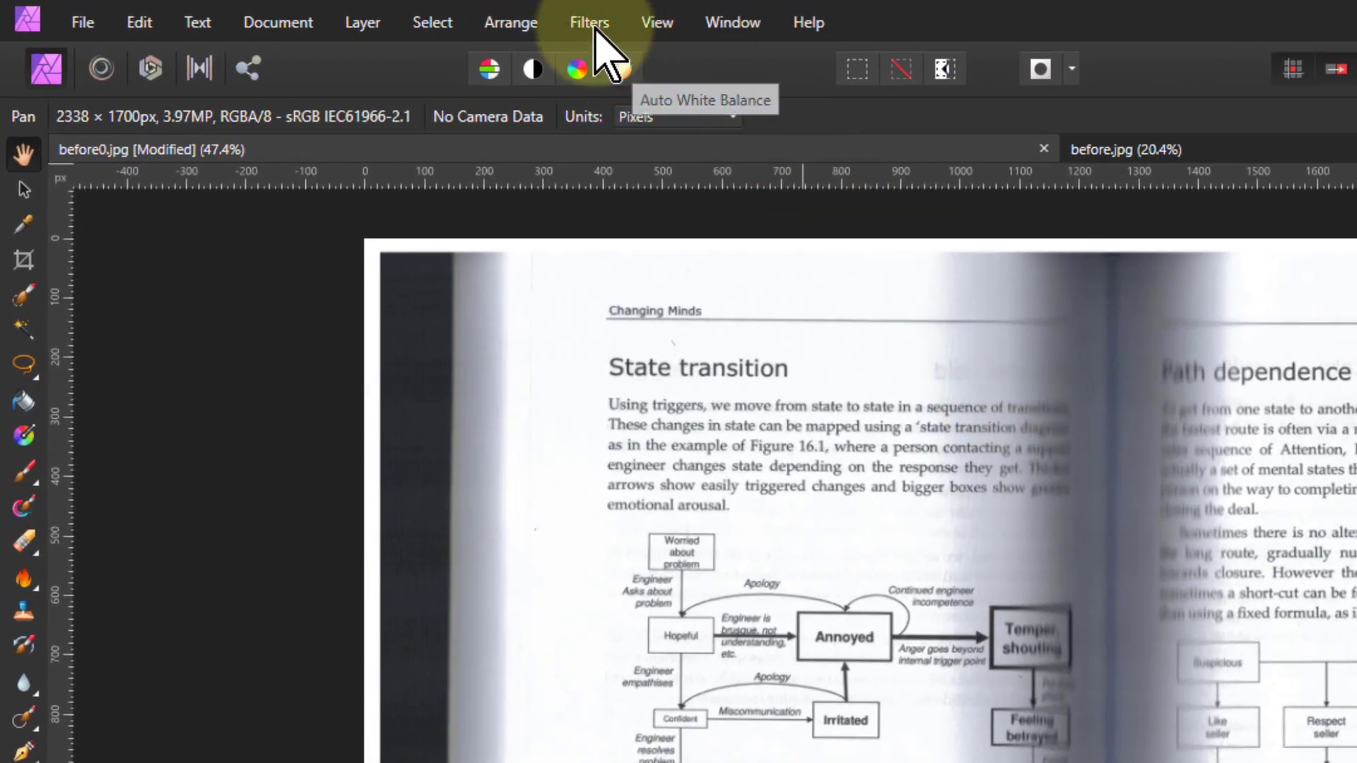
# - Apply the Erase White Paper colour filter to the book page layer
pyautogui.click(589, 22)
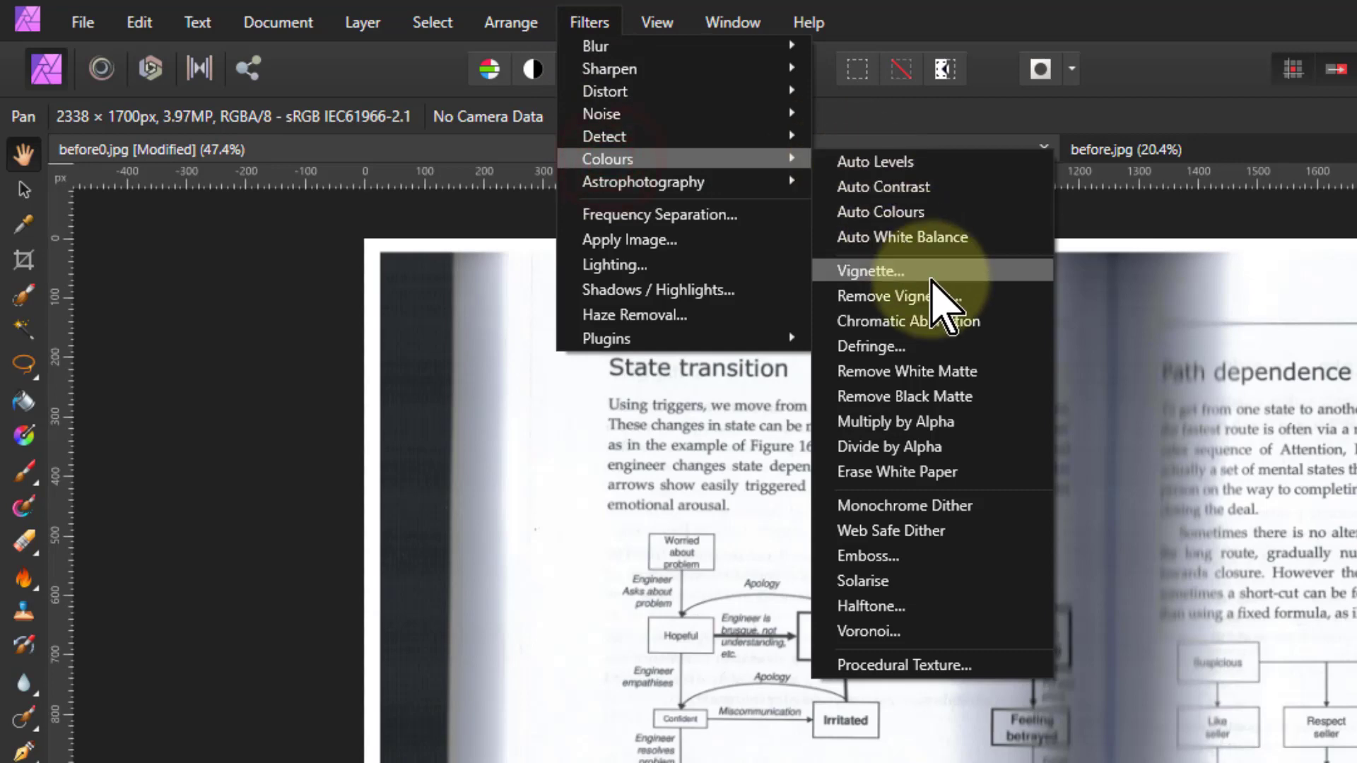
pyautogui.moveTo(906, 471)
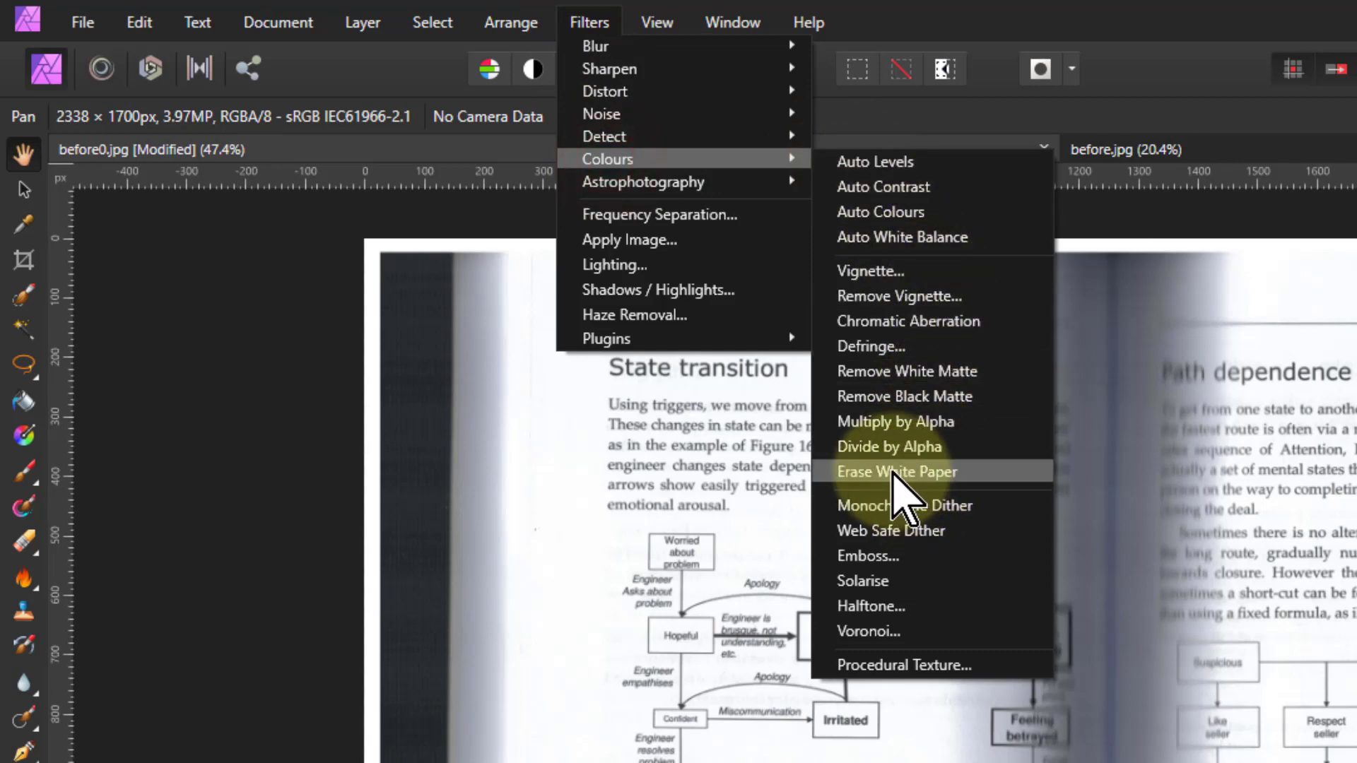
pyautogui.click(897, 471)
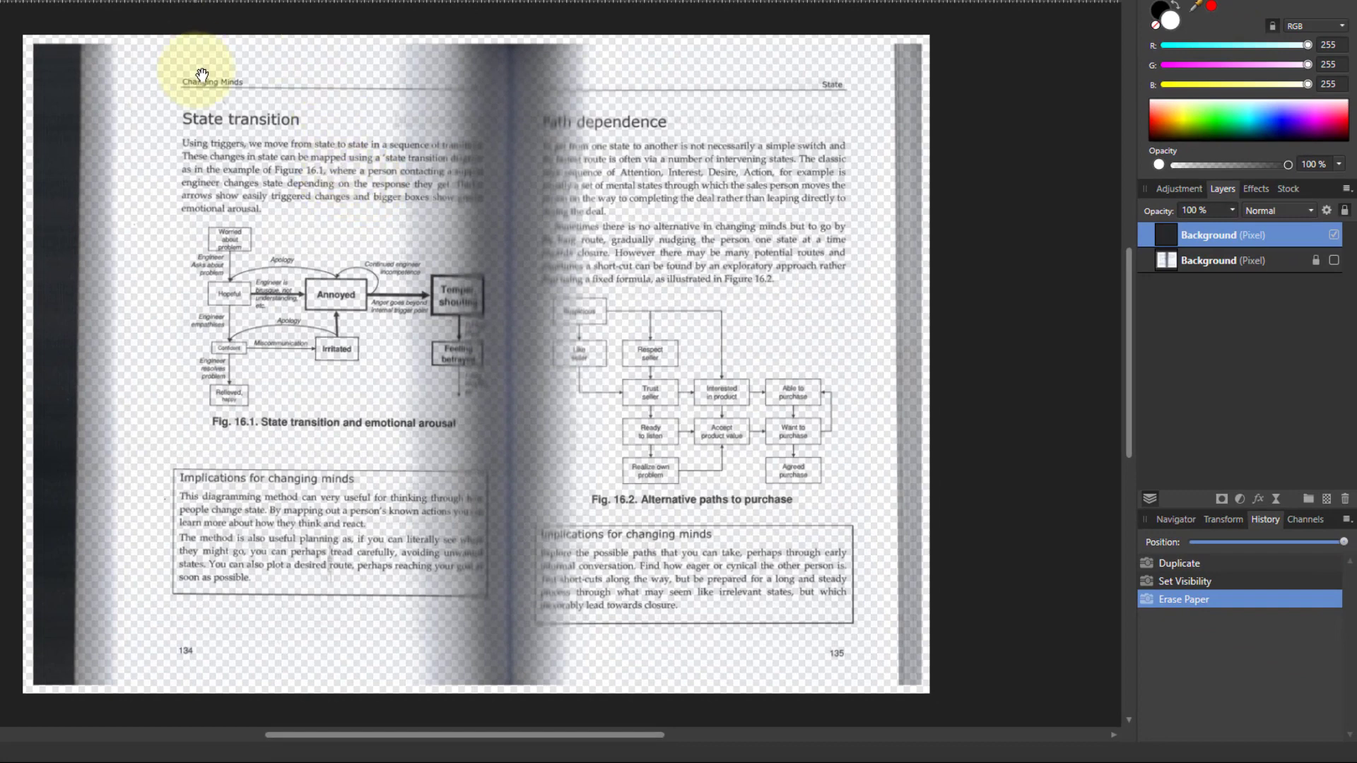
pyautogui.moveTo(258, 199)
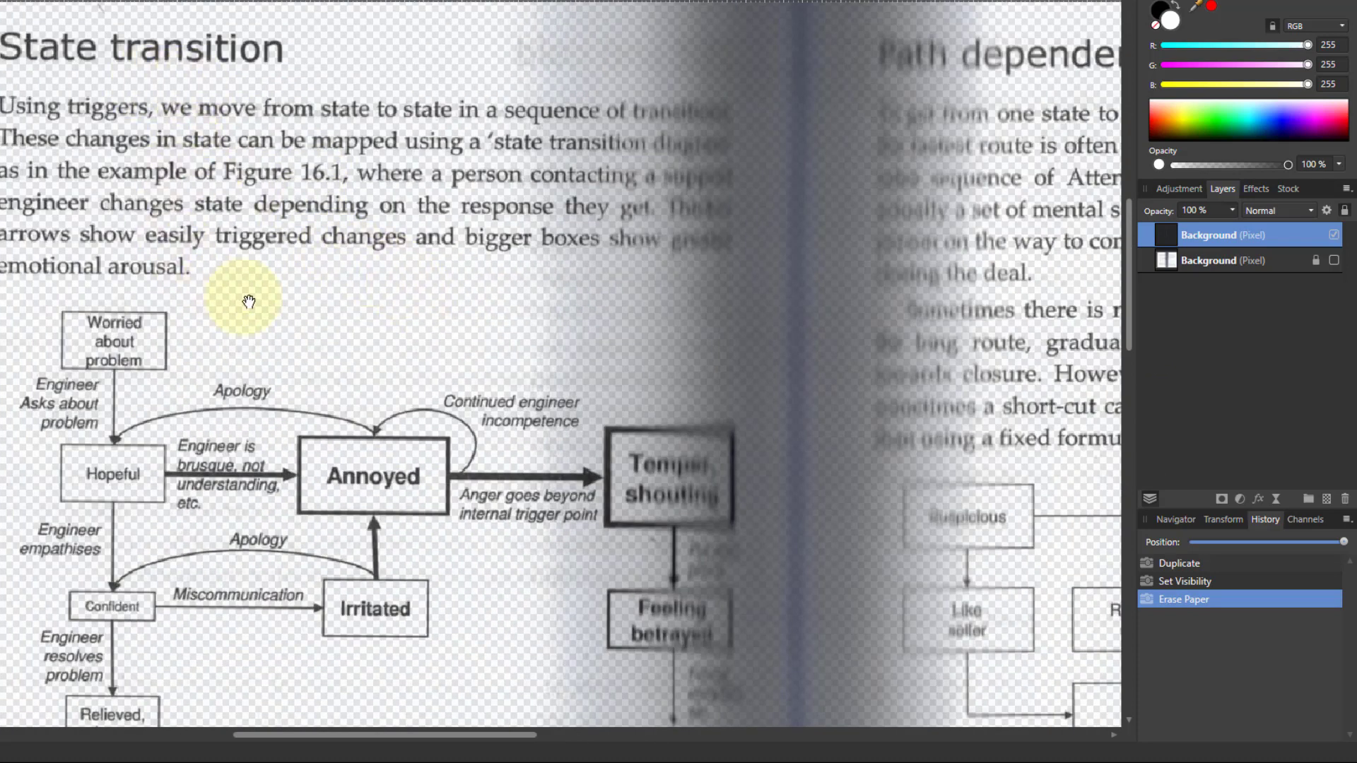
pyautogui.moveTo(259, 679)
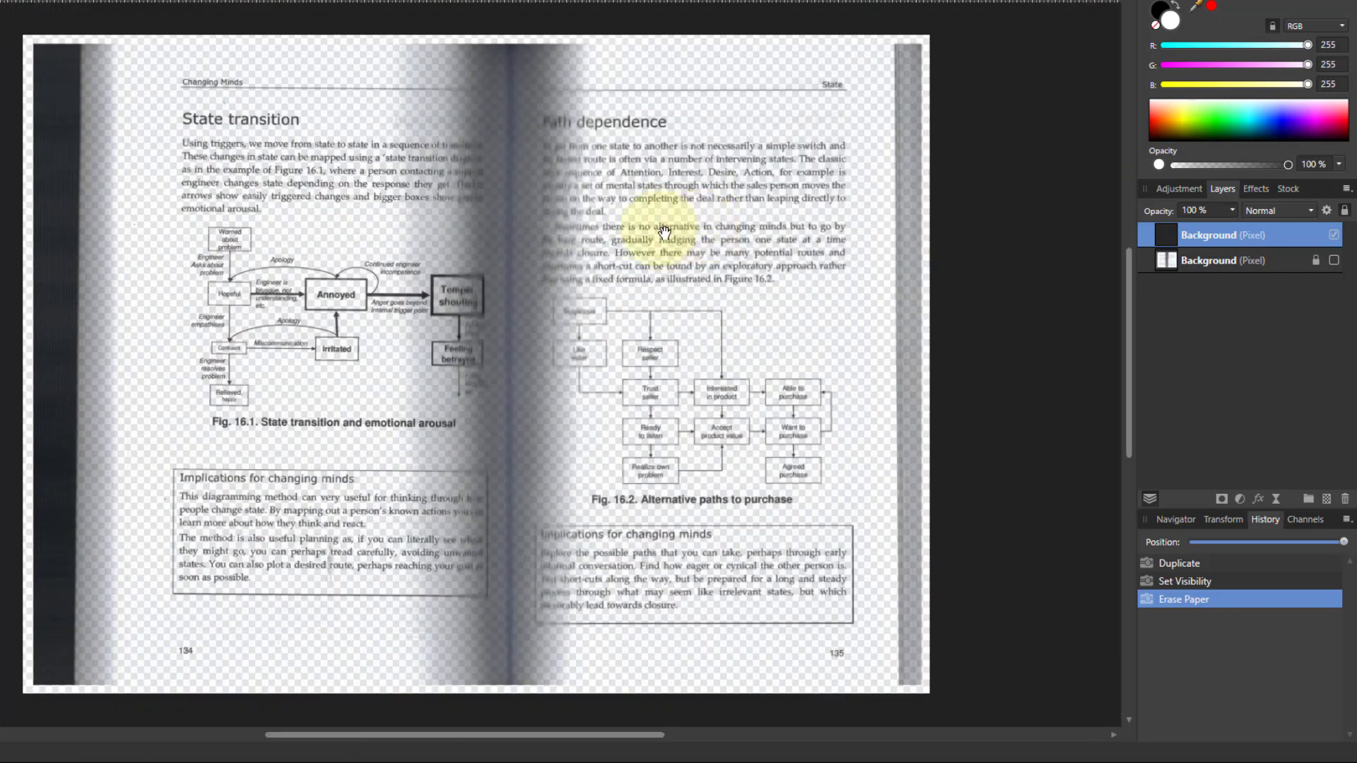
pyautogui.moveTo(644, 363)
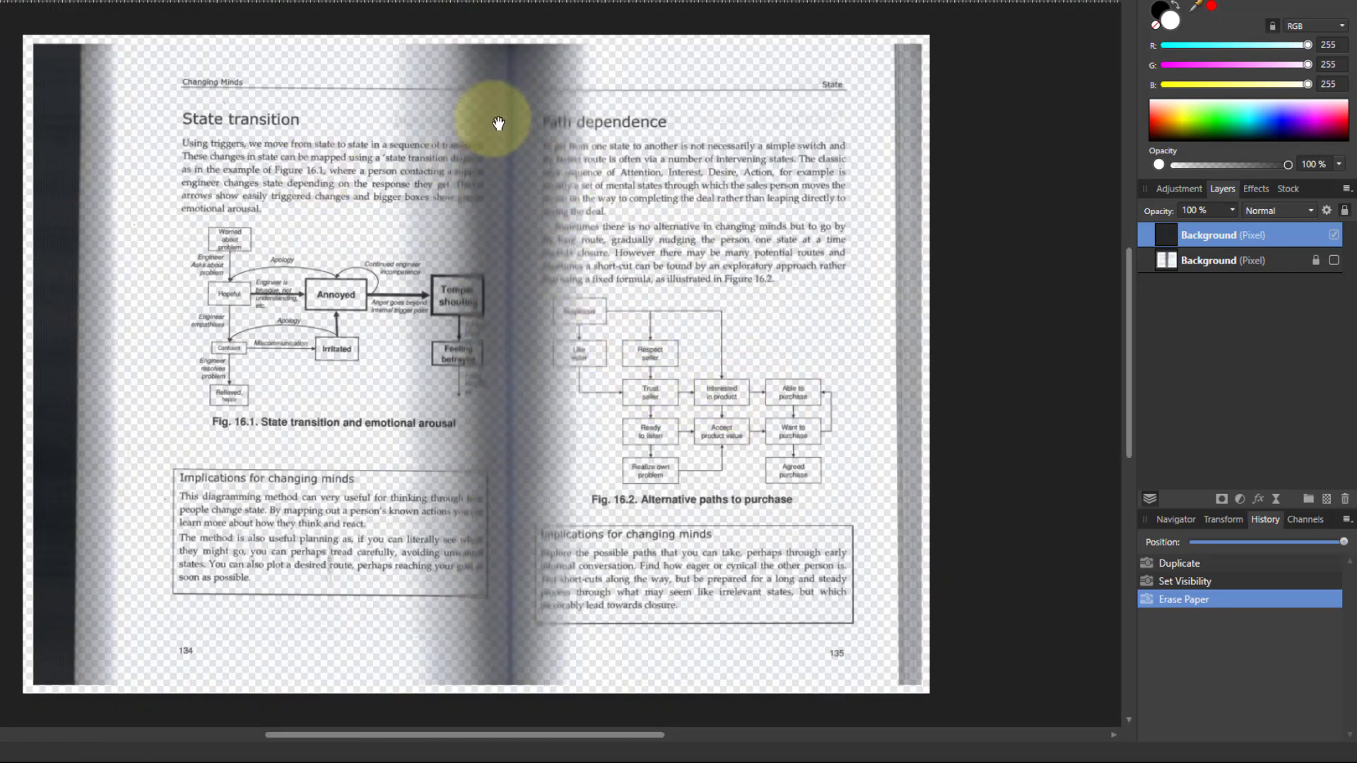
pyautogui.moveTo(489, 204)
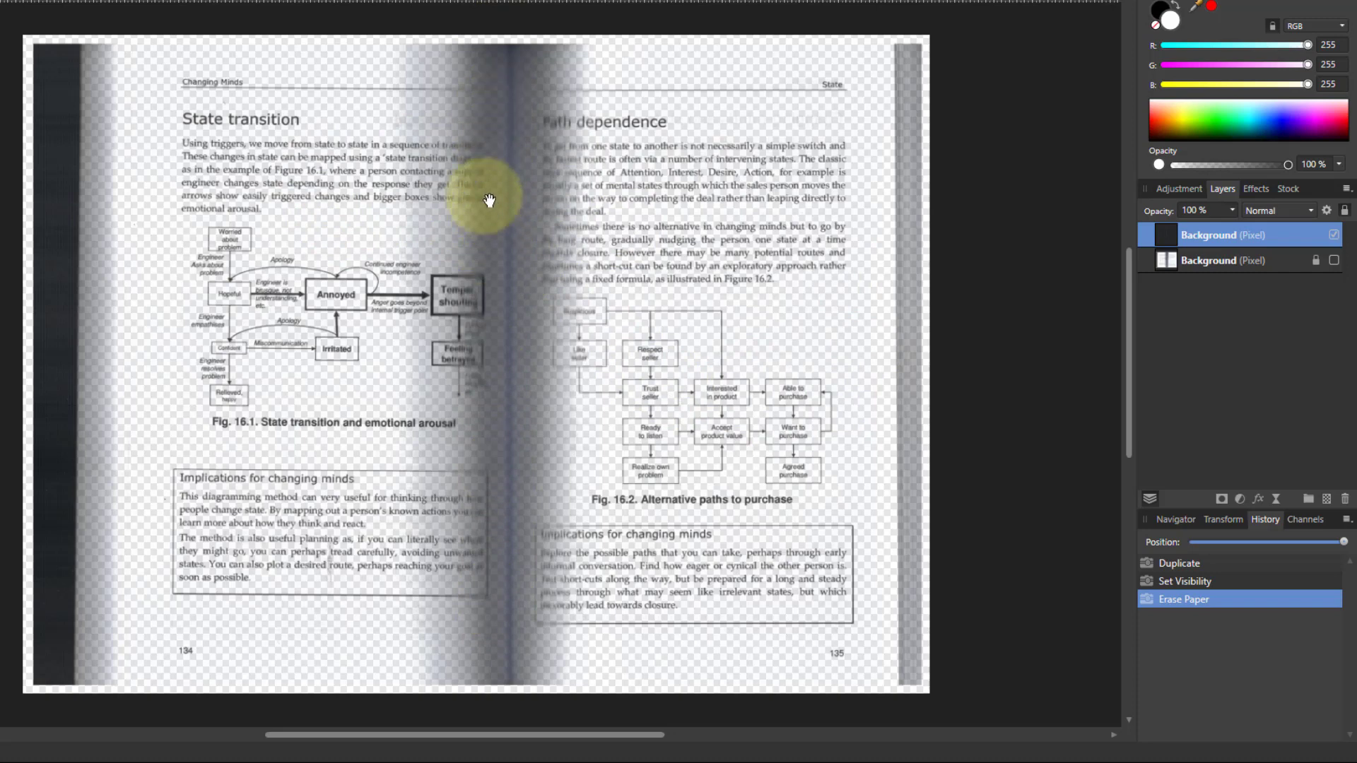
pyautogui.moveTo(465, 241)
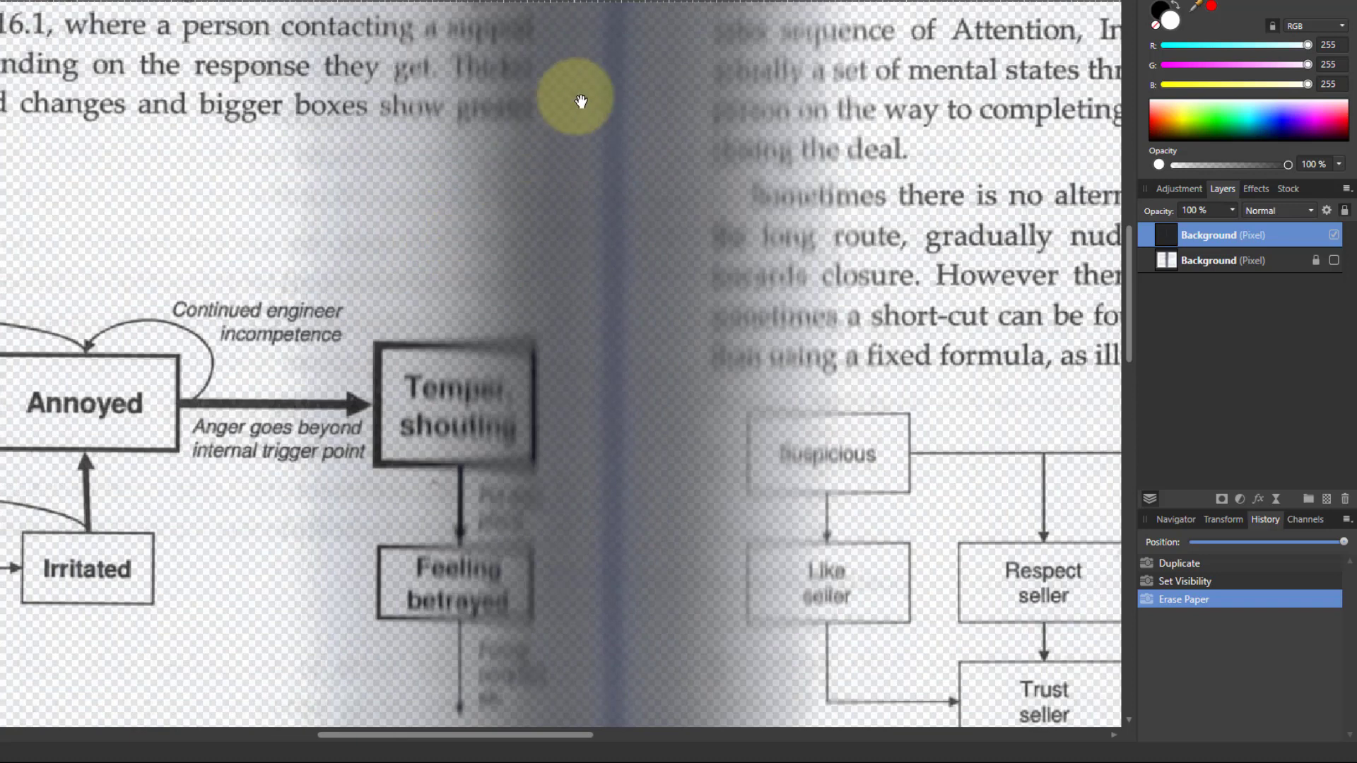
pyautogui.moveTo(521, 112)
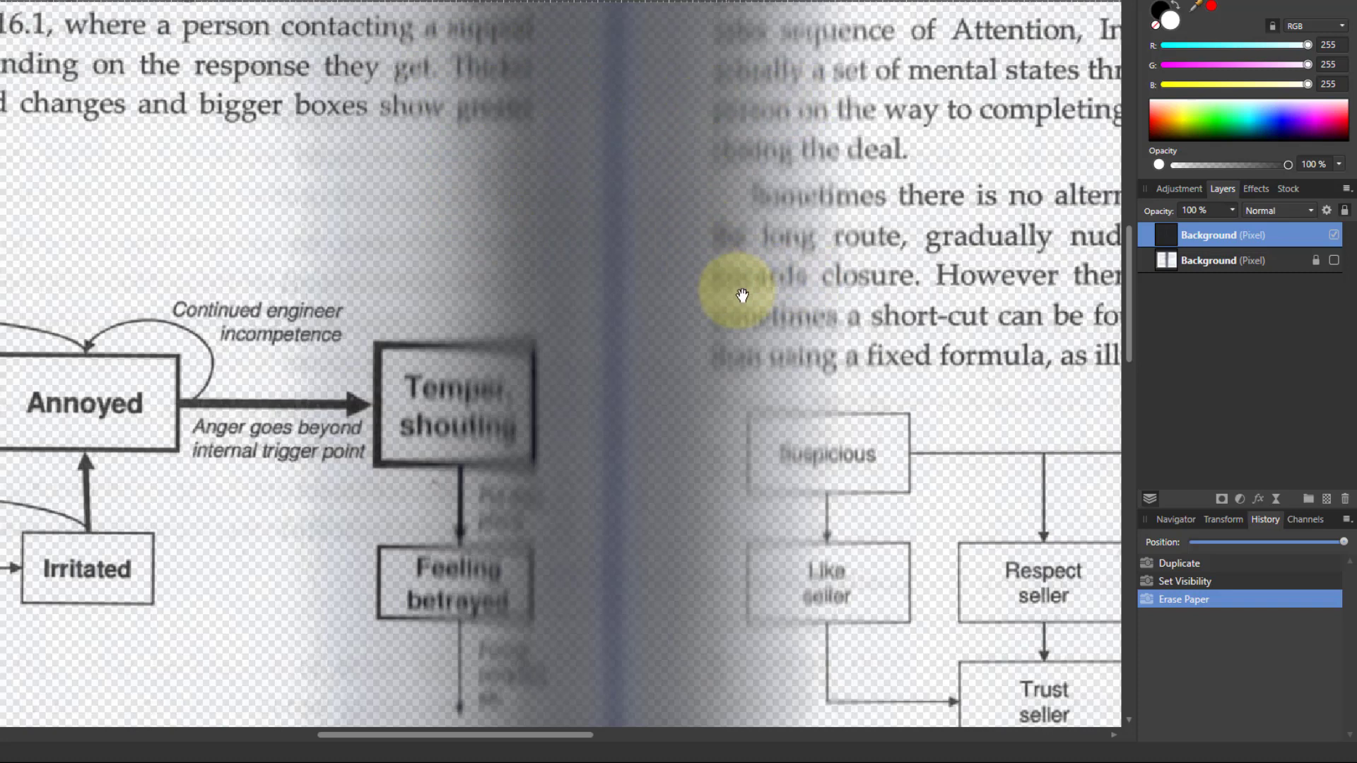
pyautogui.moveTo(710, 286)
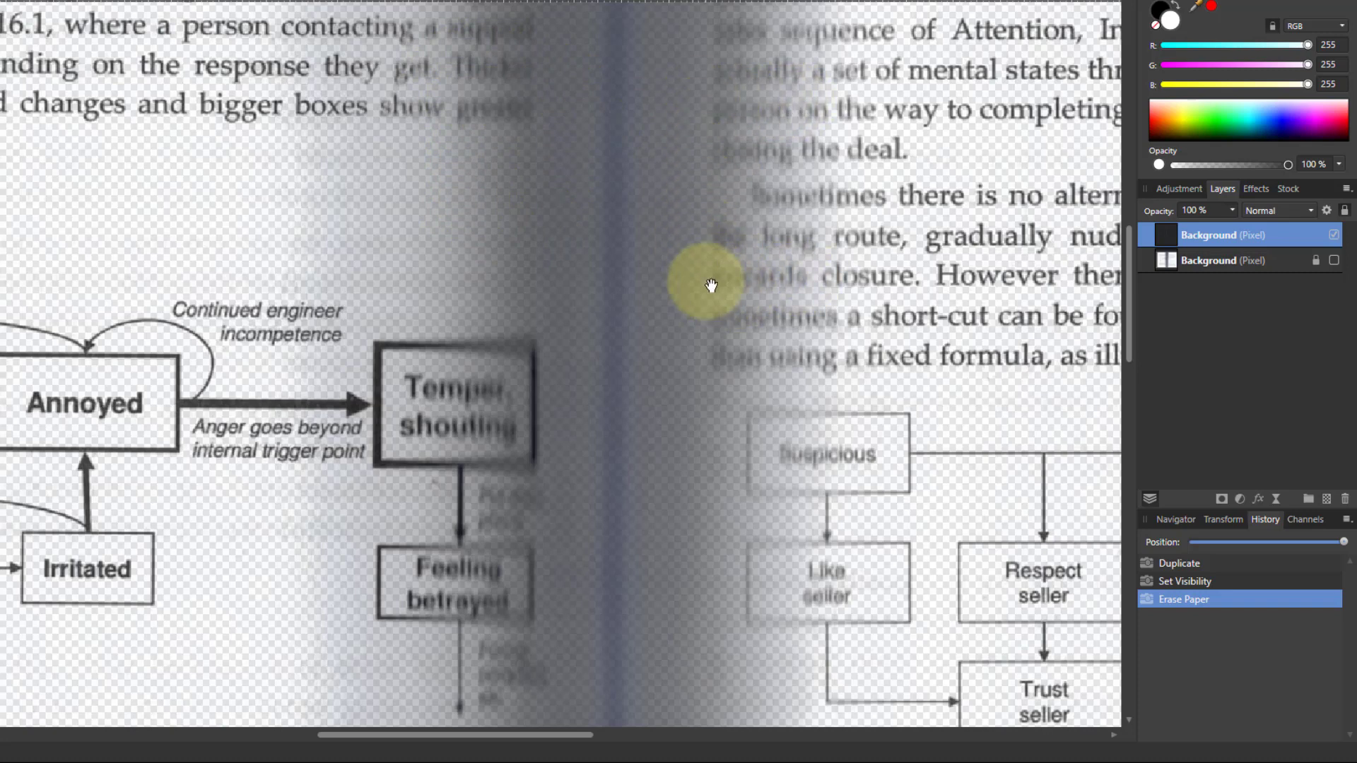
pyautogui.moveTo(515, 158)
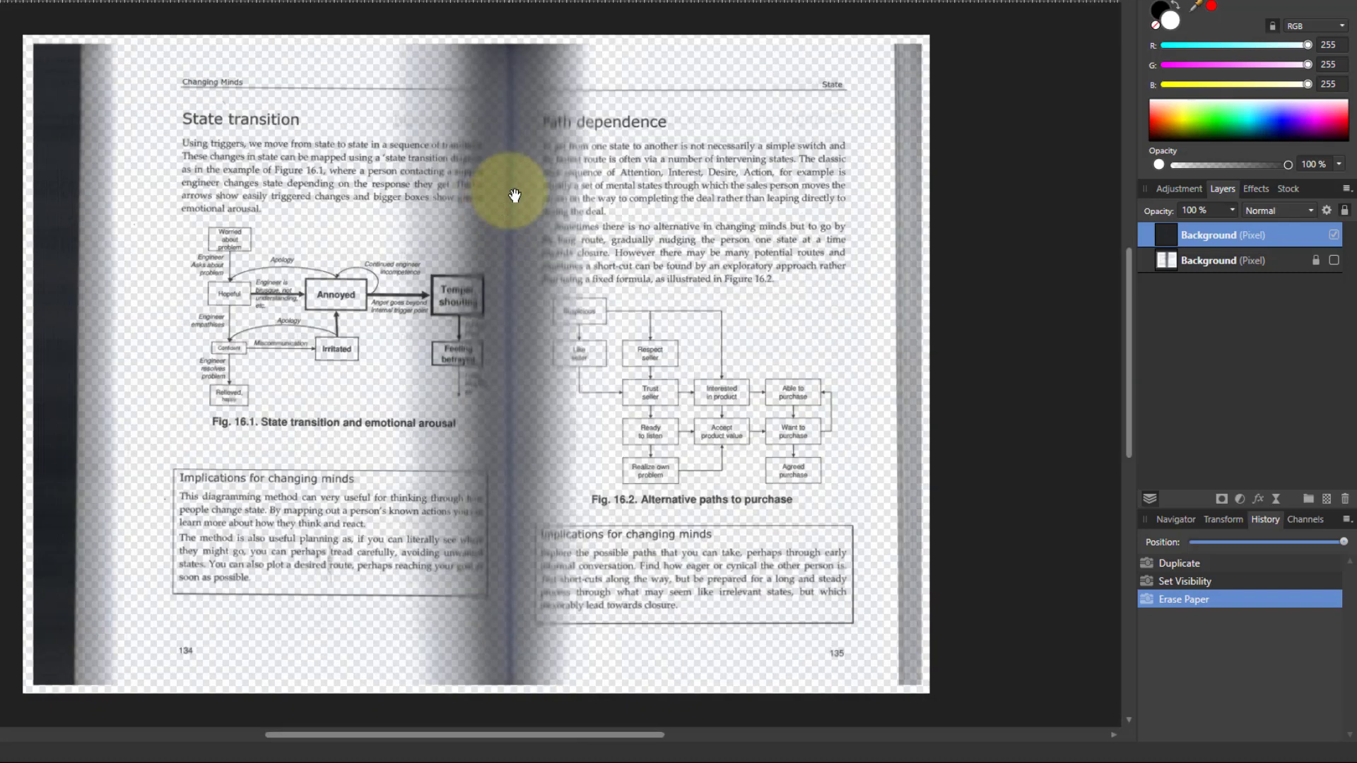
pyautogui.moveTo(388, 189)
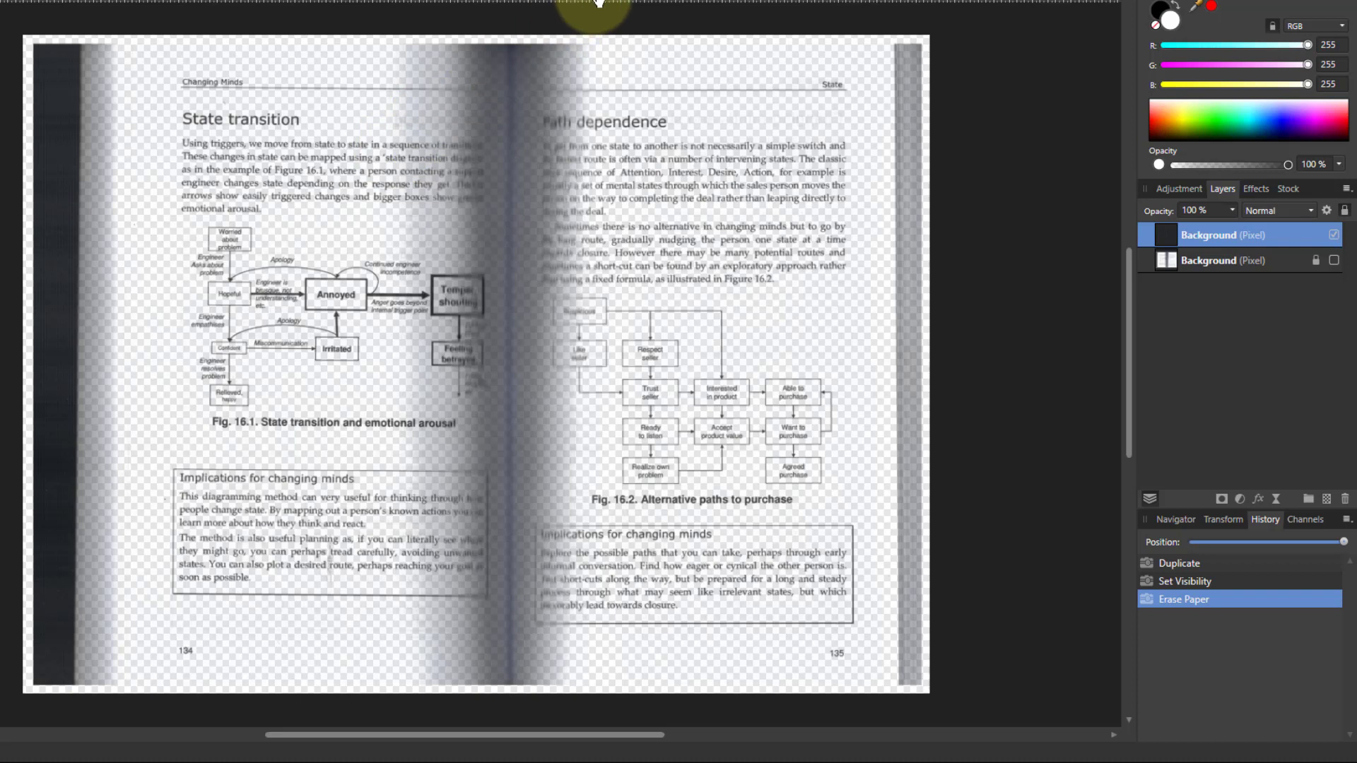
pyautogui.moveTo(1129, 286)
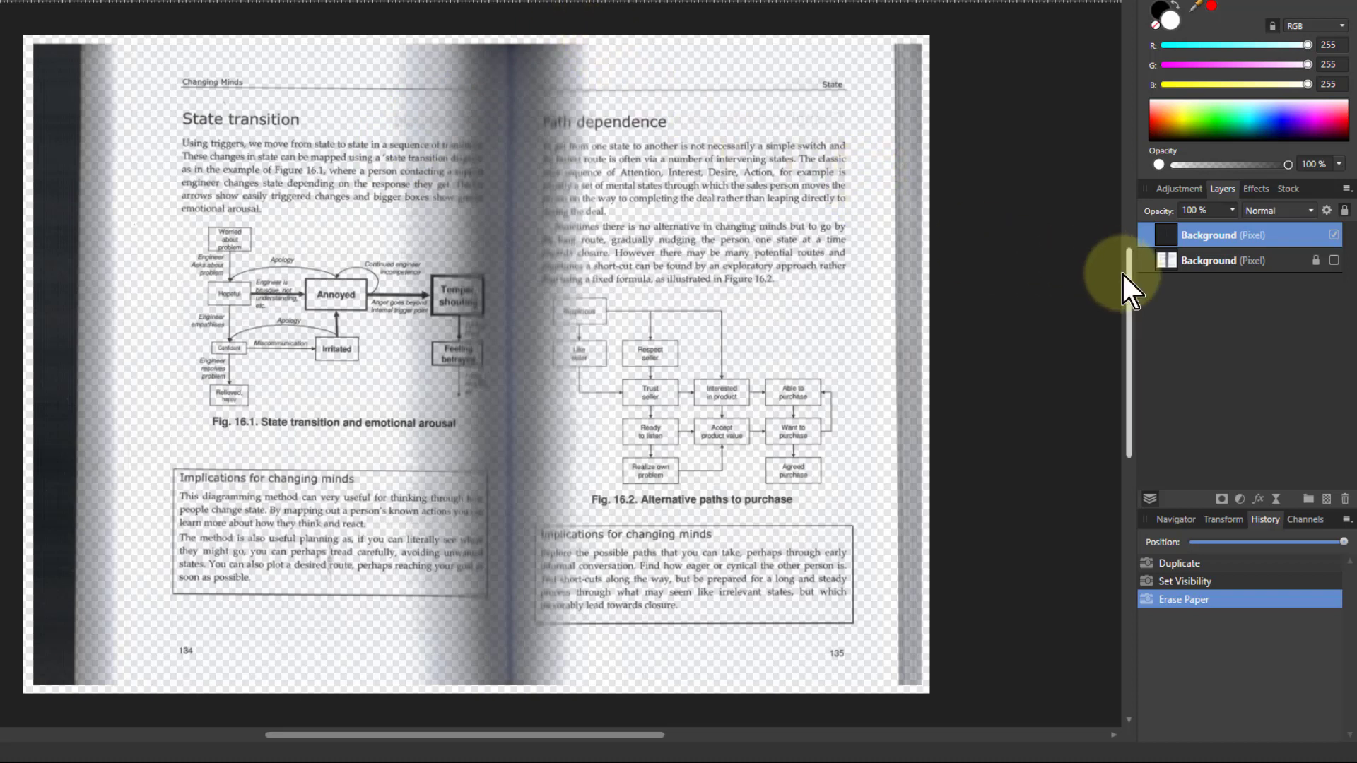
pyautogui.moveTo(1142, 285)
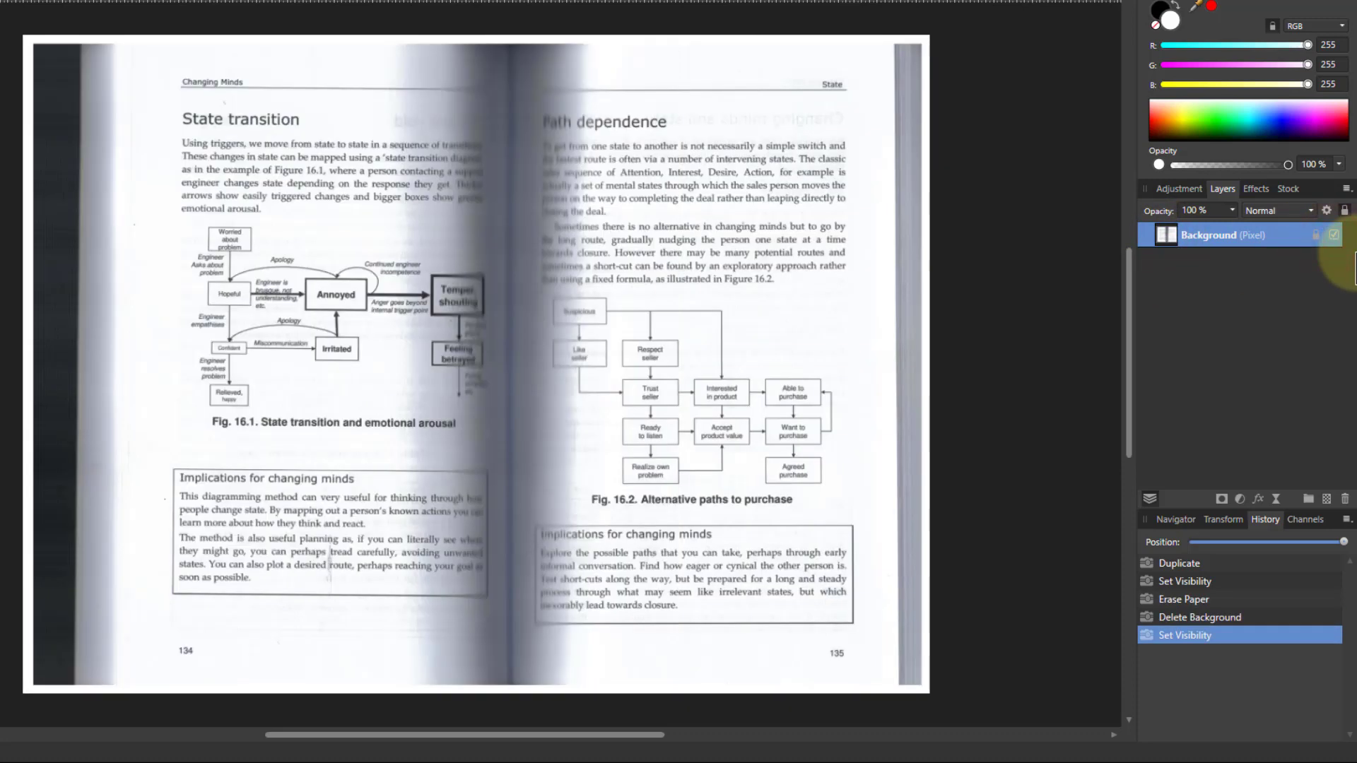
# - Duplicate the original opaque book scan layer
pyautogui.click(1178, 563)
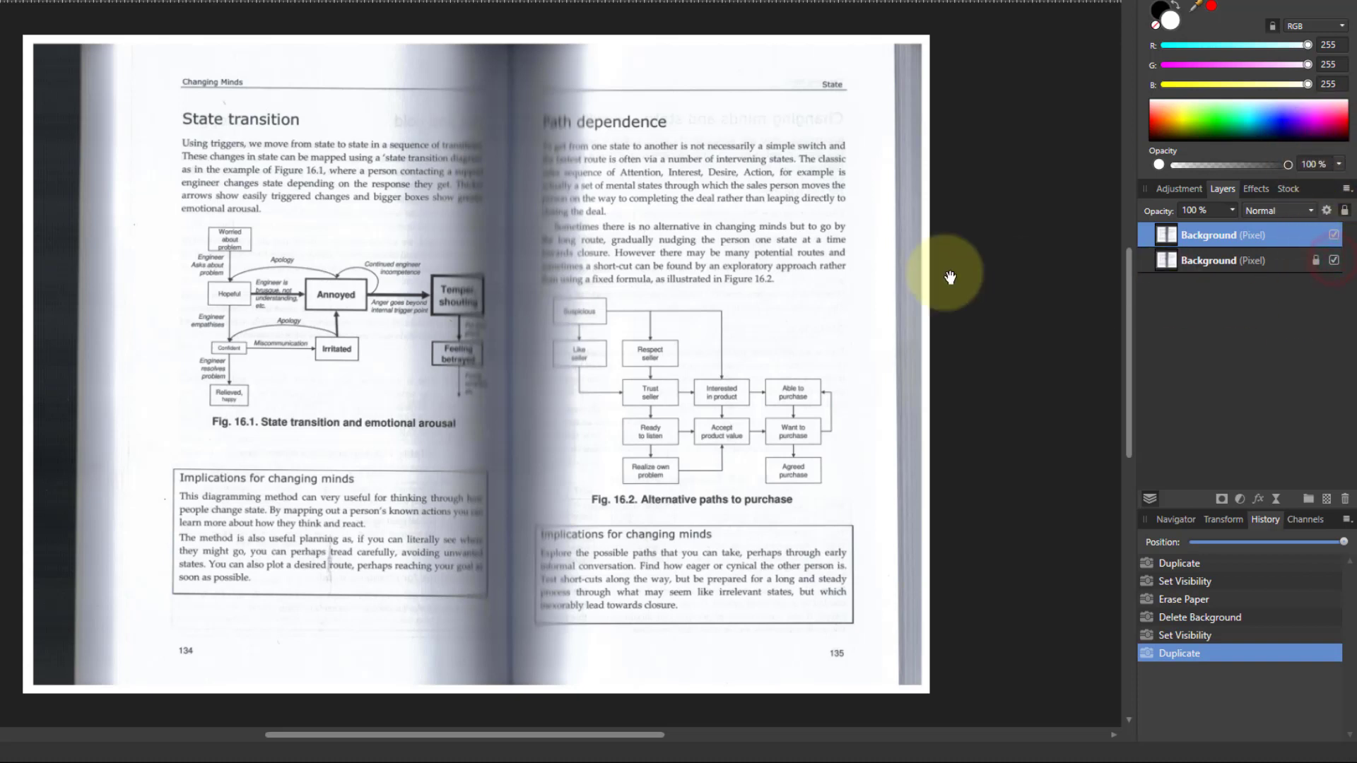
pyautogui.moveTo(457, 431)
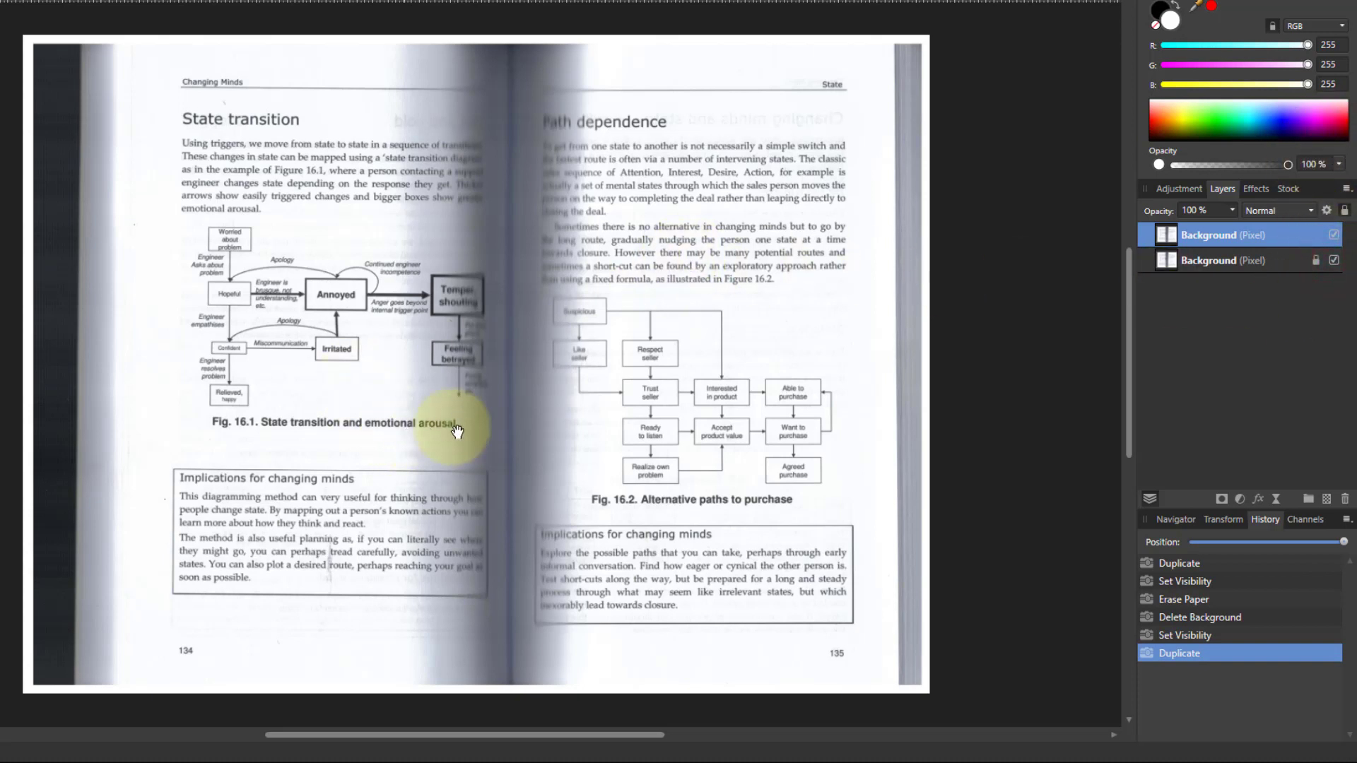
pyautogui.moveTo(761, 416)
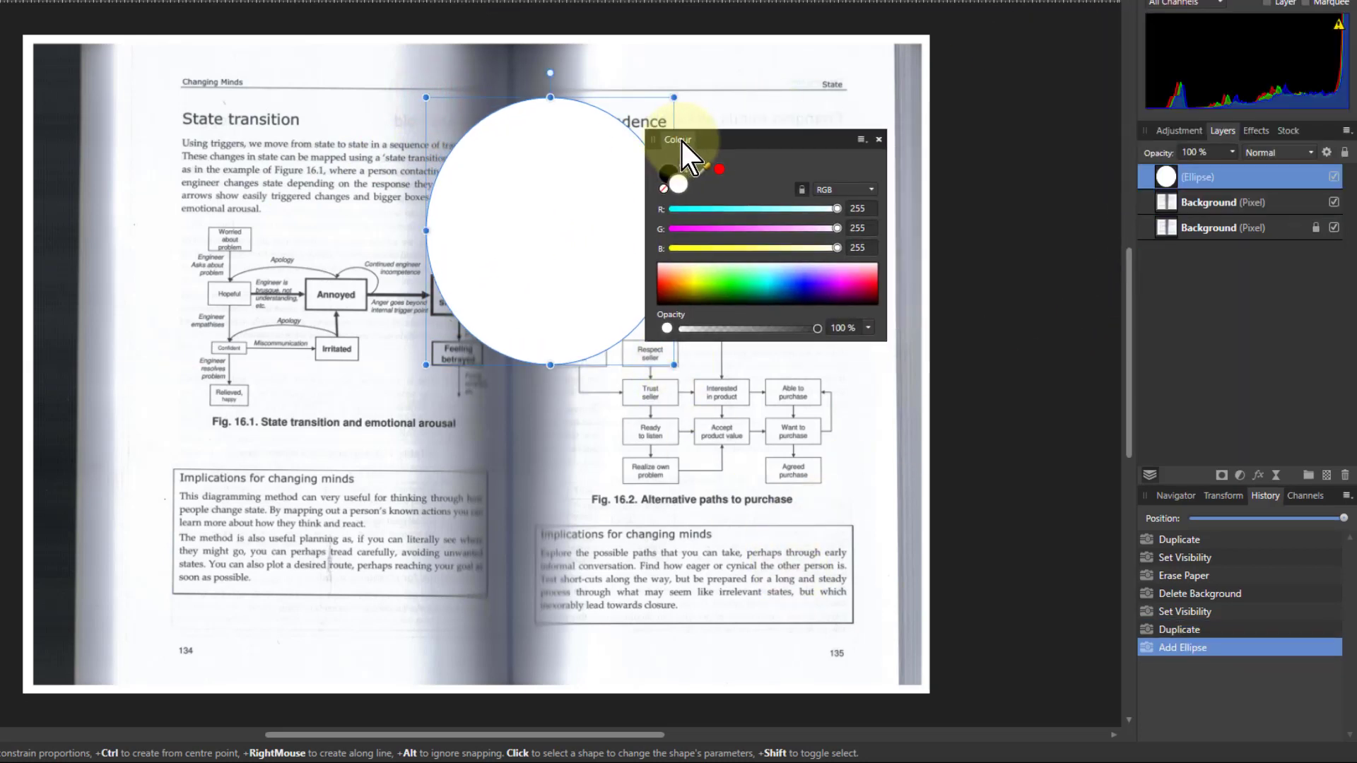
# - Try fill colours on the ellipse, from green to pale pink R255 G227 B255
pyautogui.moveTo(677, 139); pyautogui.dragTo(728, 131)
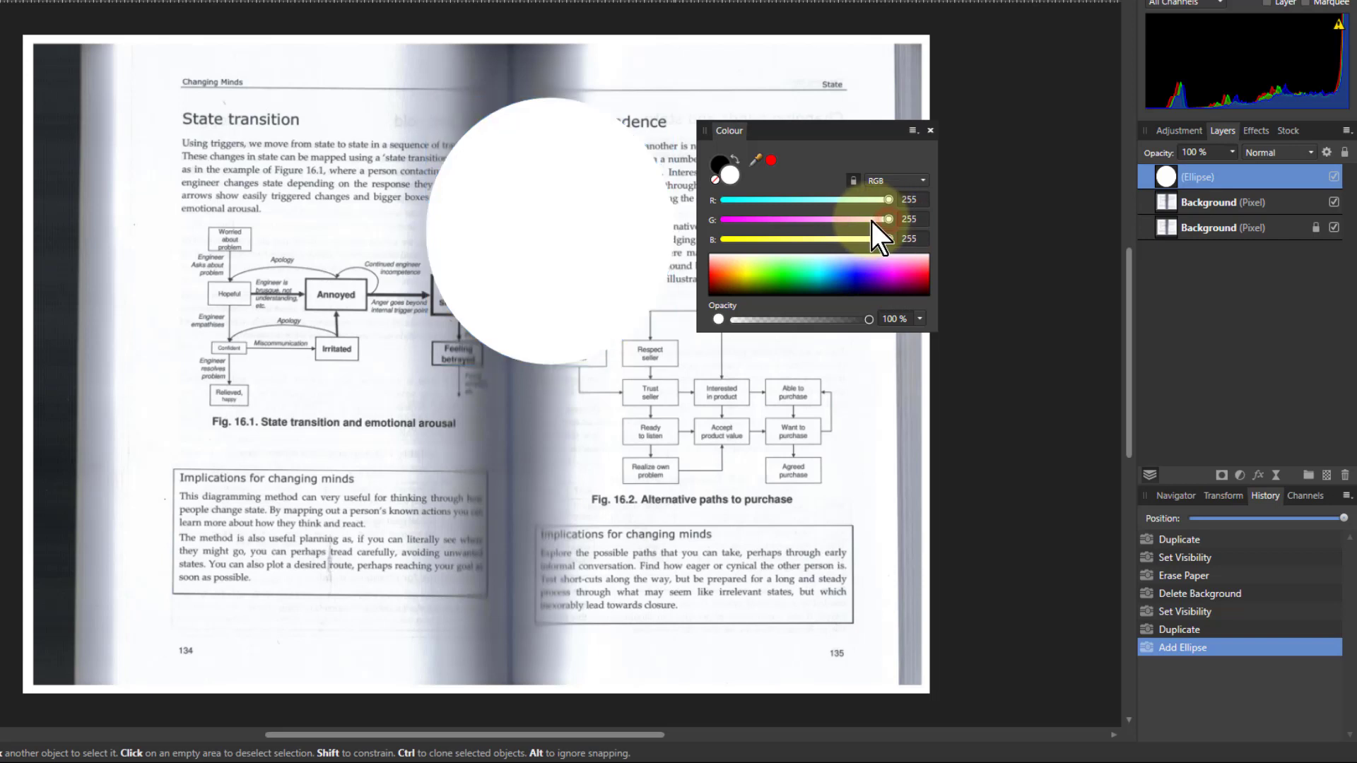
pyautogui.click(874, 275)
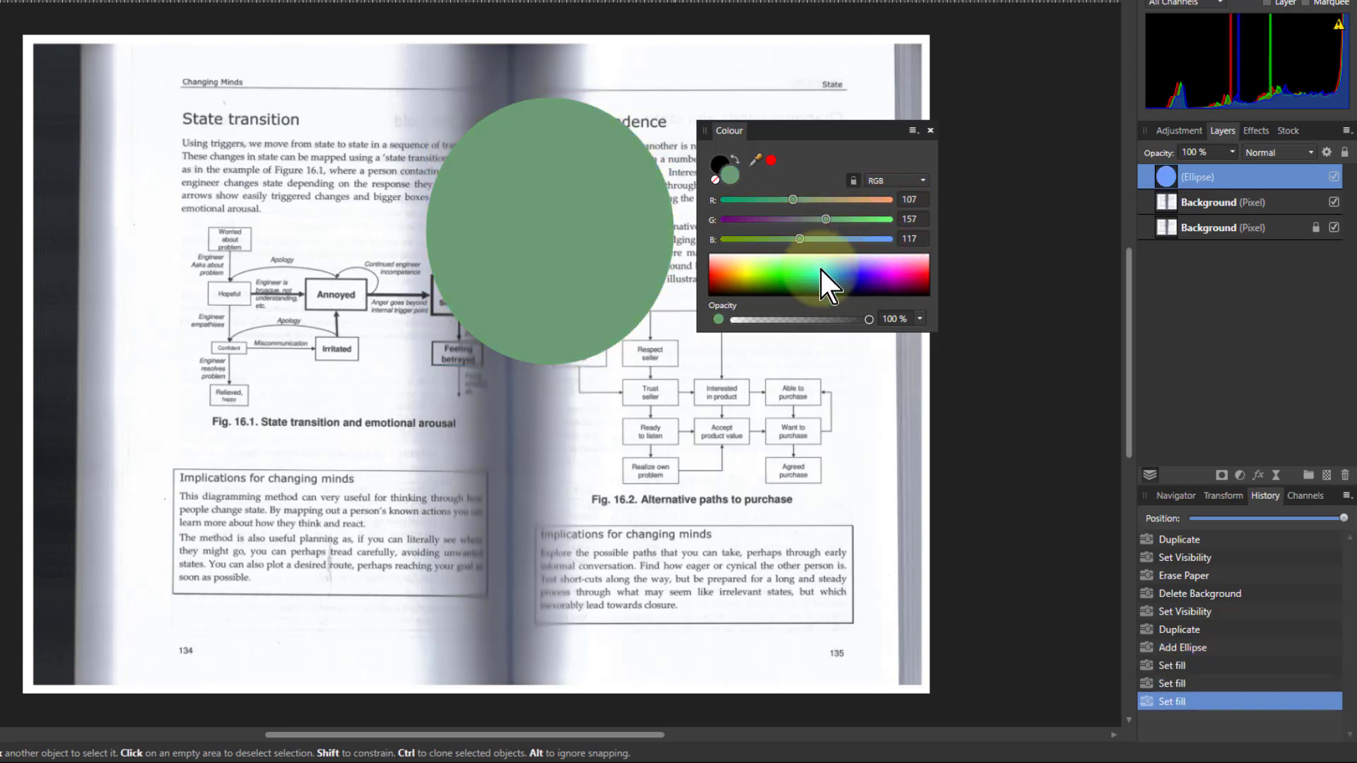
pyautogui.click(550, 234)
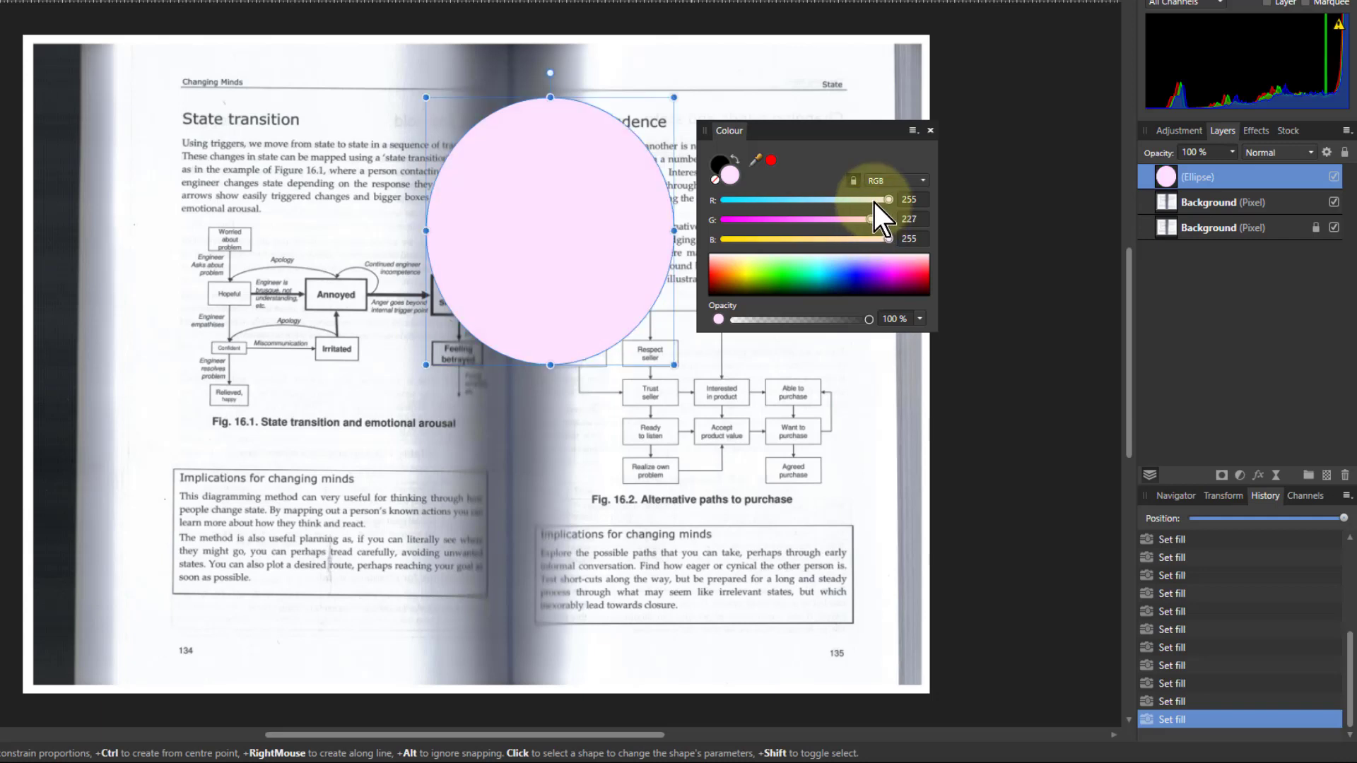
pyautogui.moveTo(876, 238)
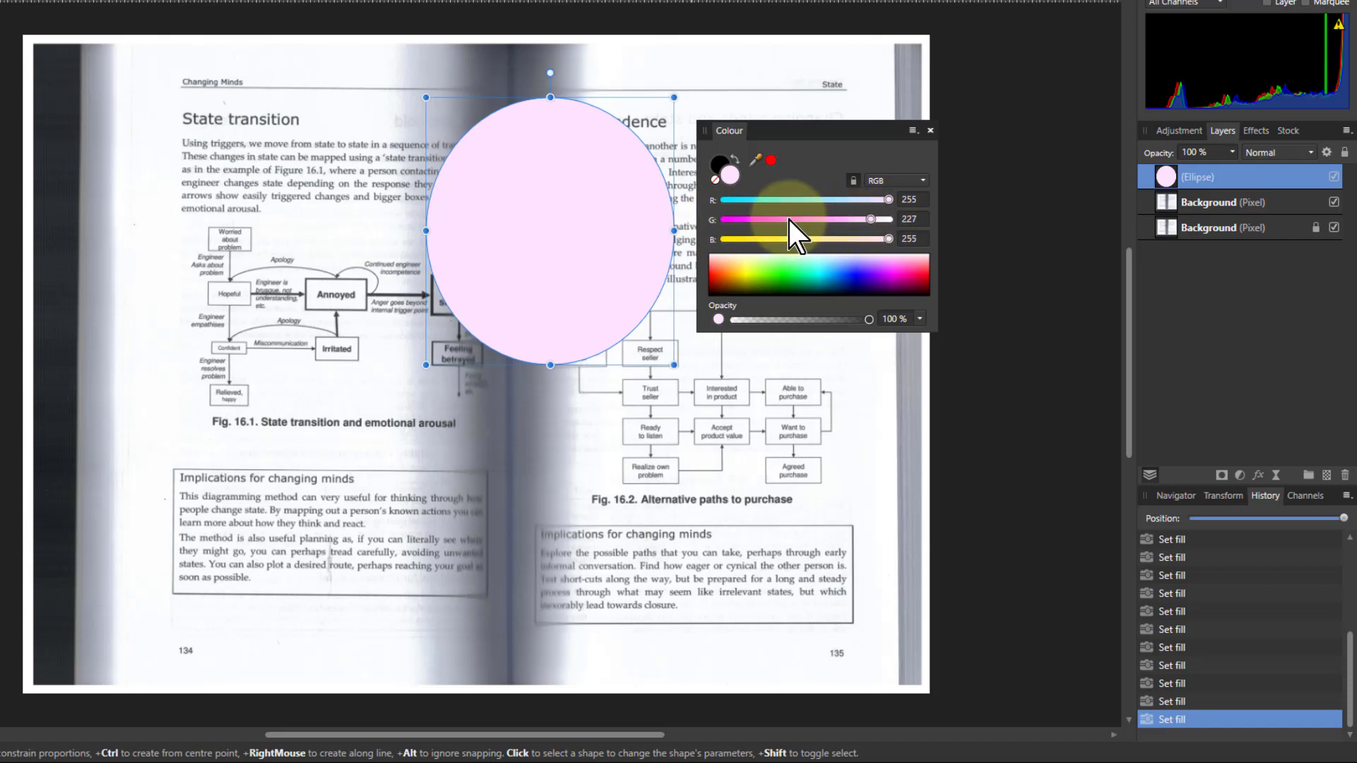
pyautogui.moveTo(844, 238)
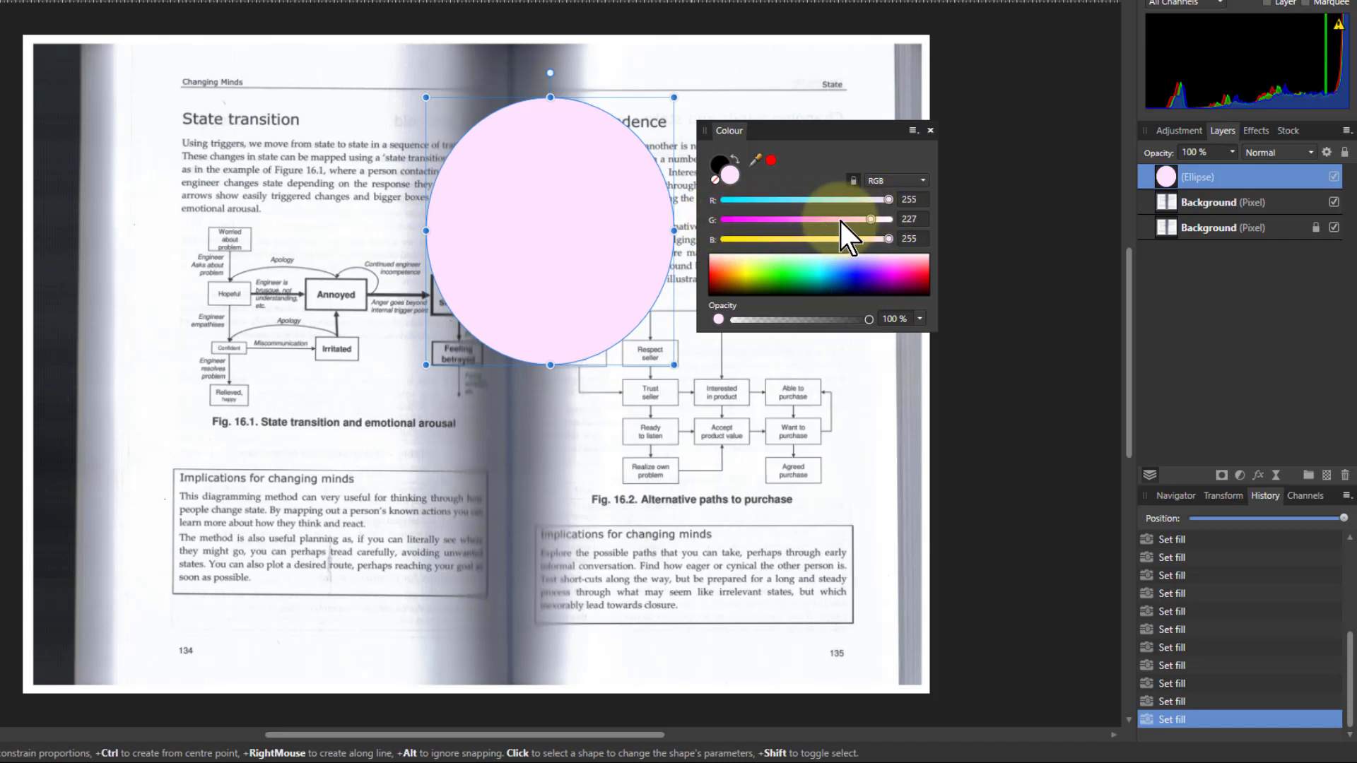
pyautogui.moveTo(881, 241)
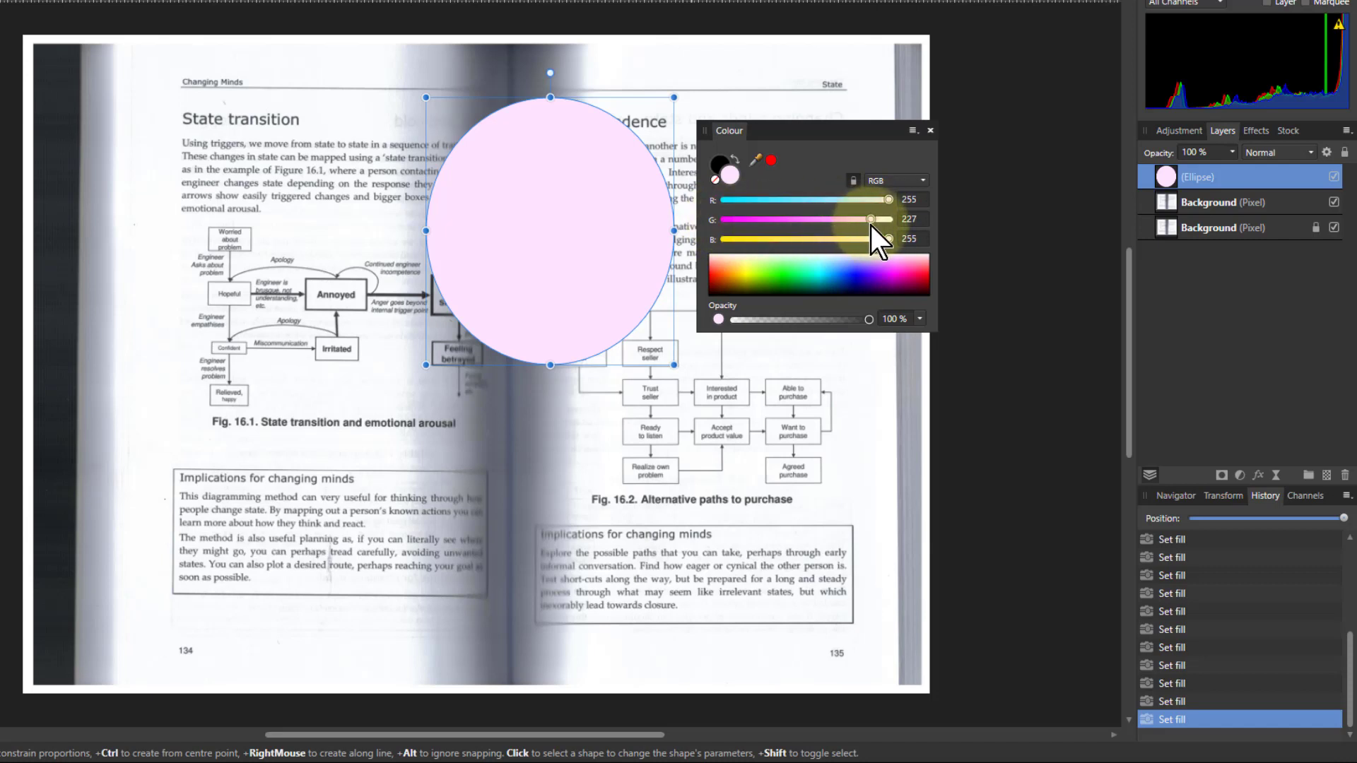
pyautogui.moveTo(831, 242)
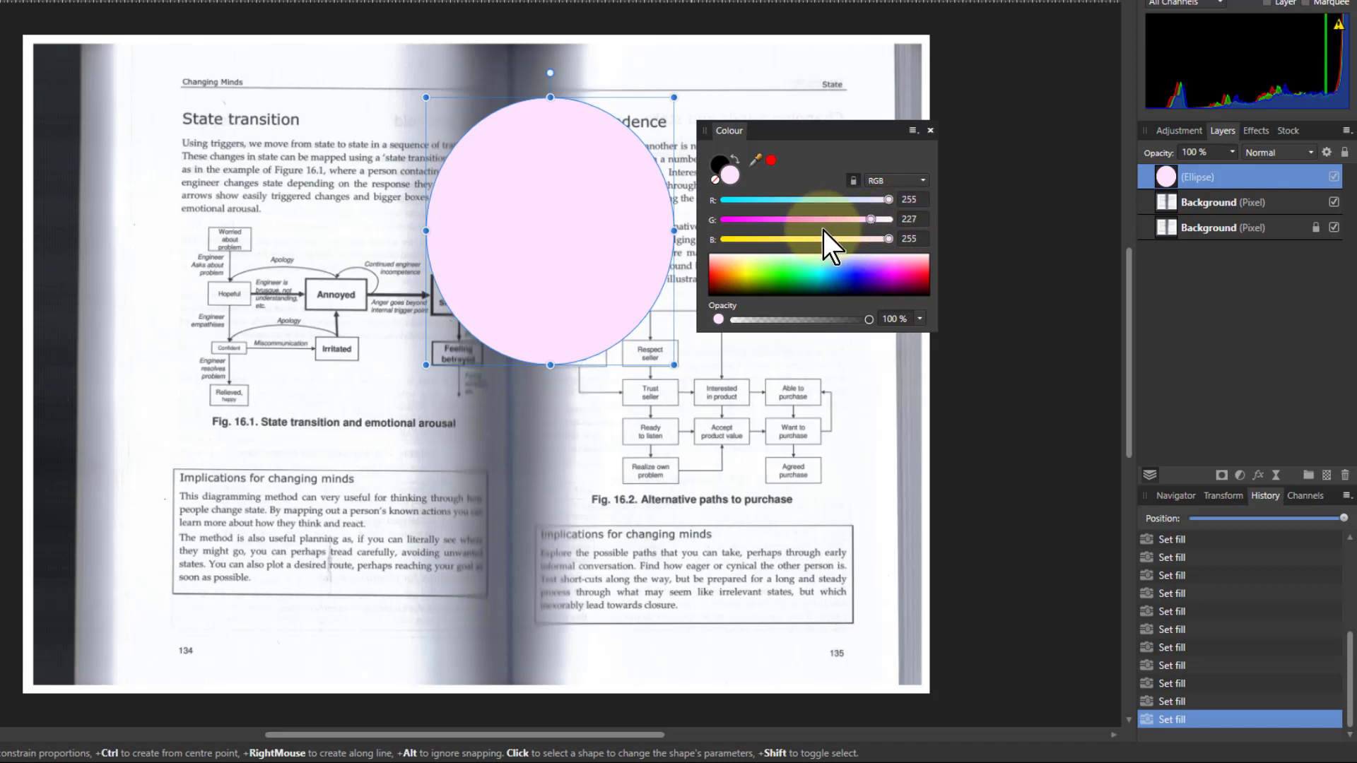
pyautogui.moveTo(852, 234)
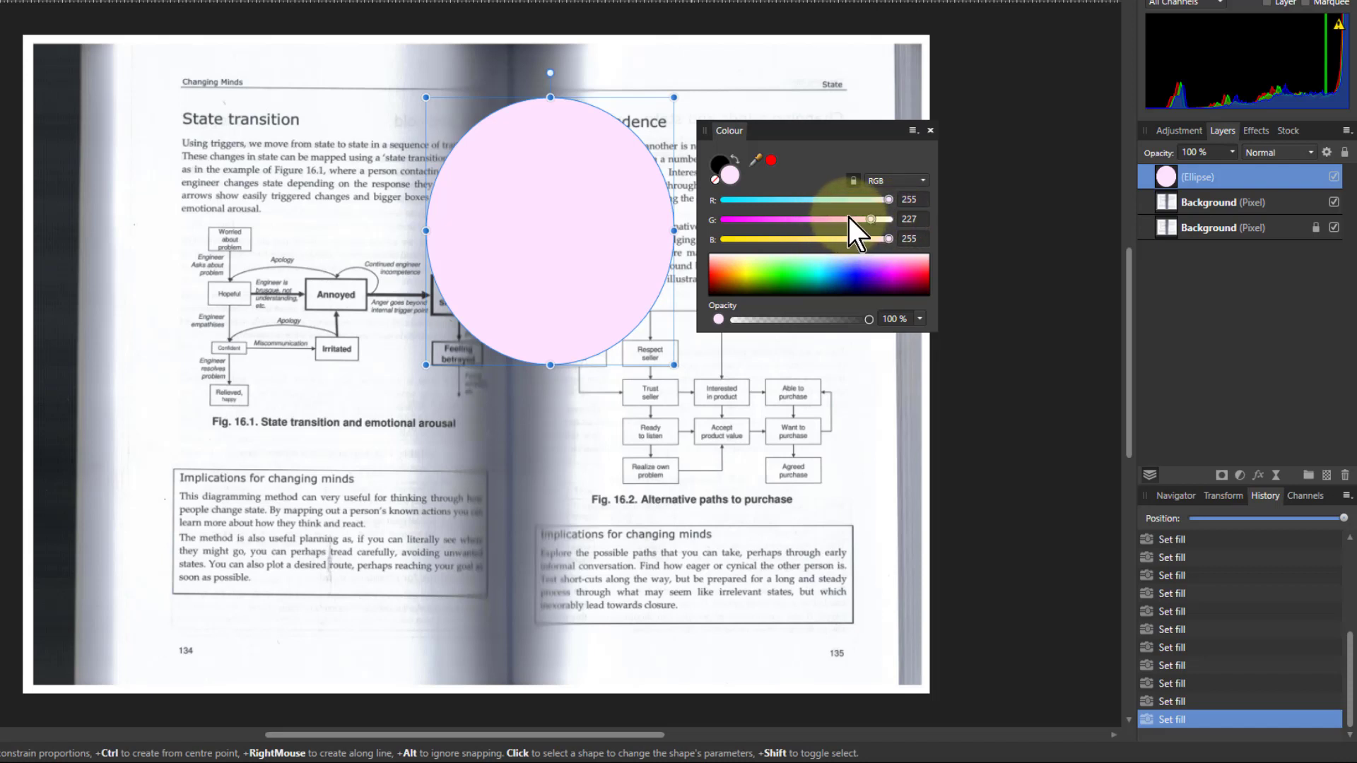
pyautogui.moveTo(882, 164)
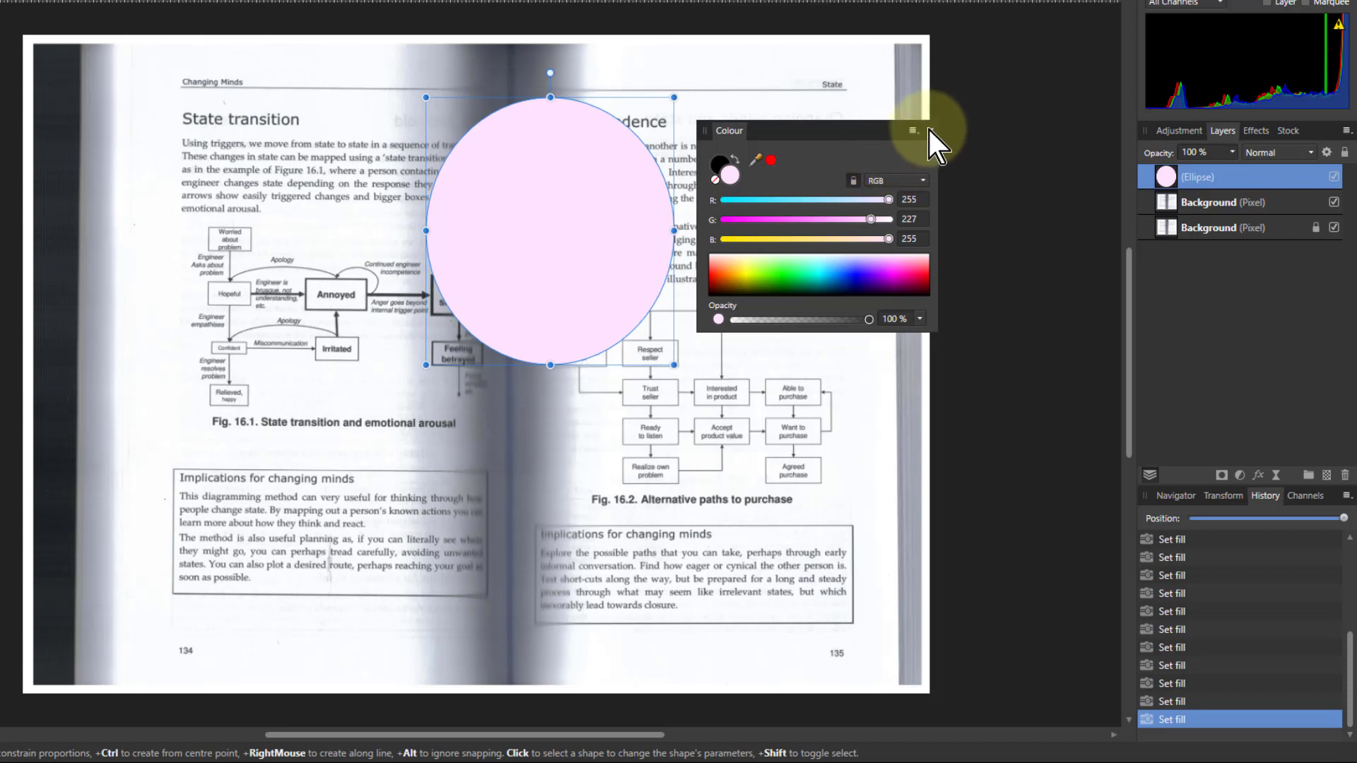
# - Close the Colour panel and add a Live Procedural Texture filter to the page layer
pyautogui.click(913, 130)
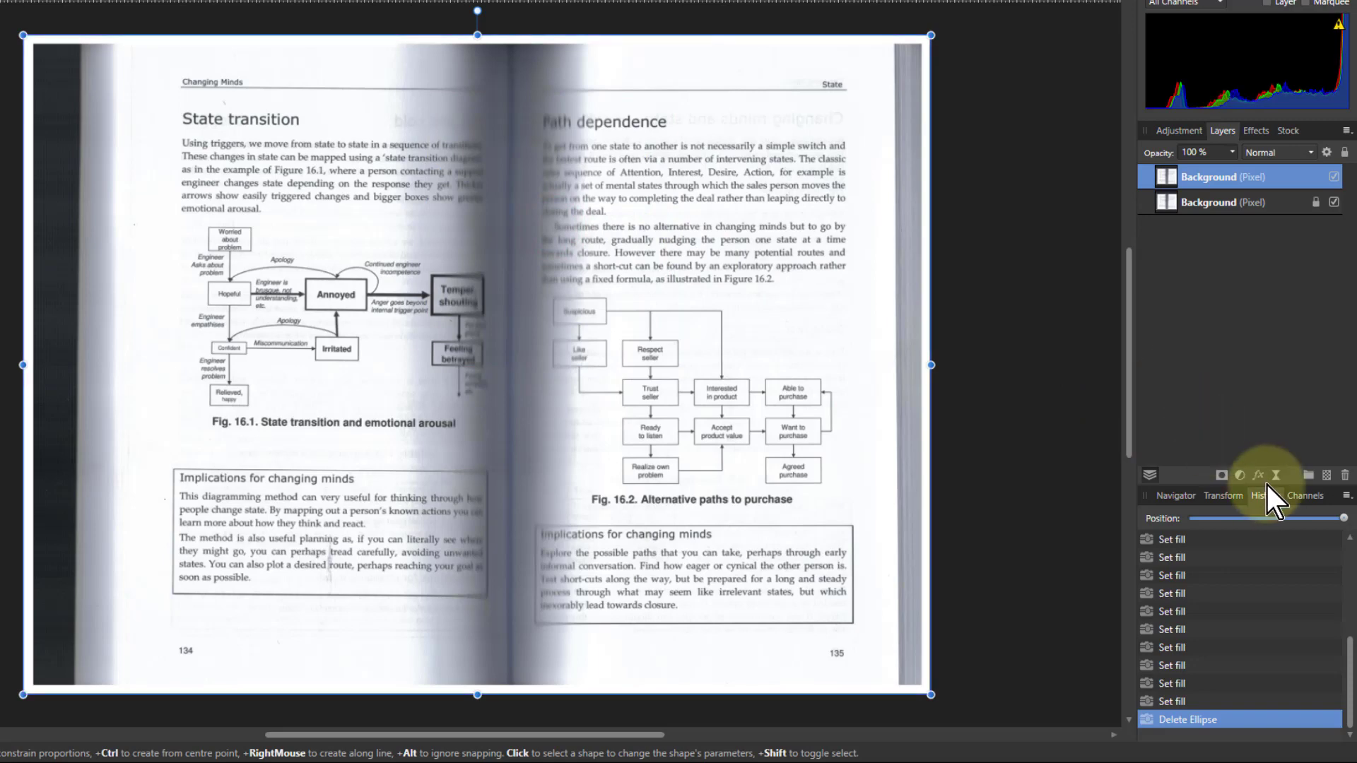
pyautogui.click(1256, 475)
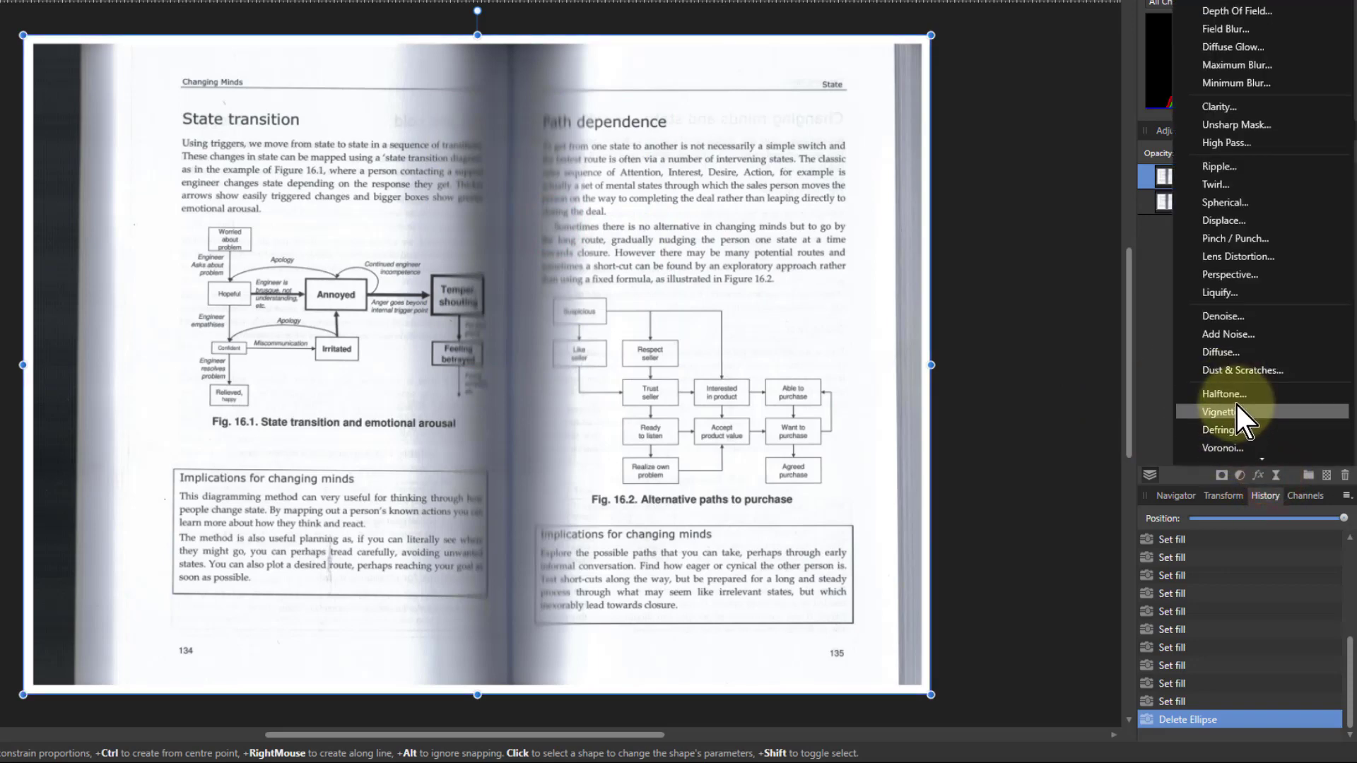
pyautogui.click(1226, 429)
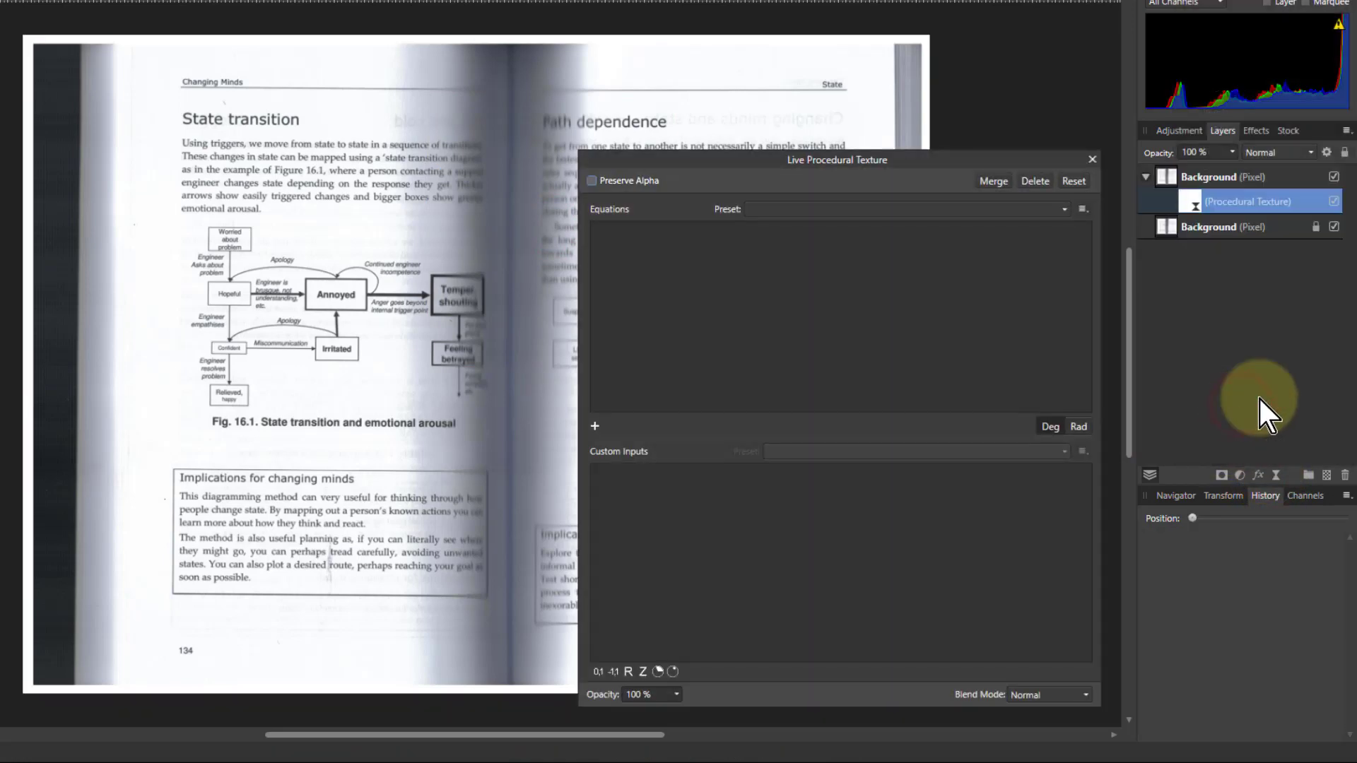
pyautogui.moveTo(596, 443)
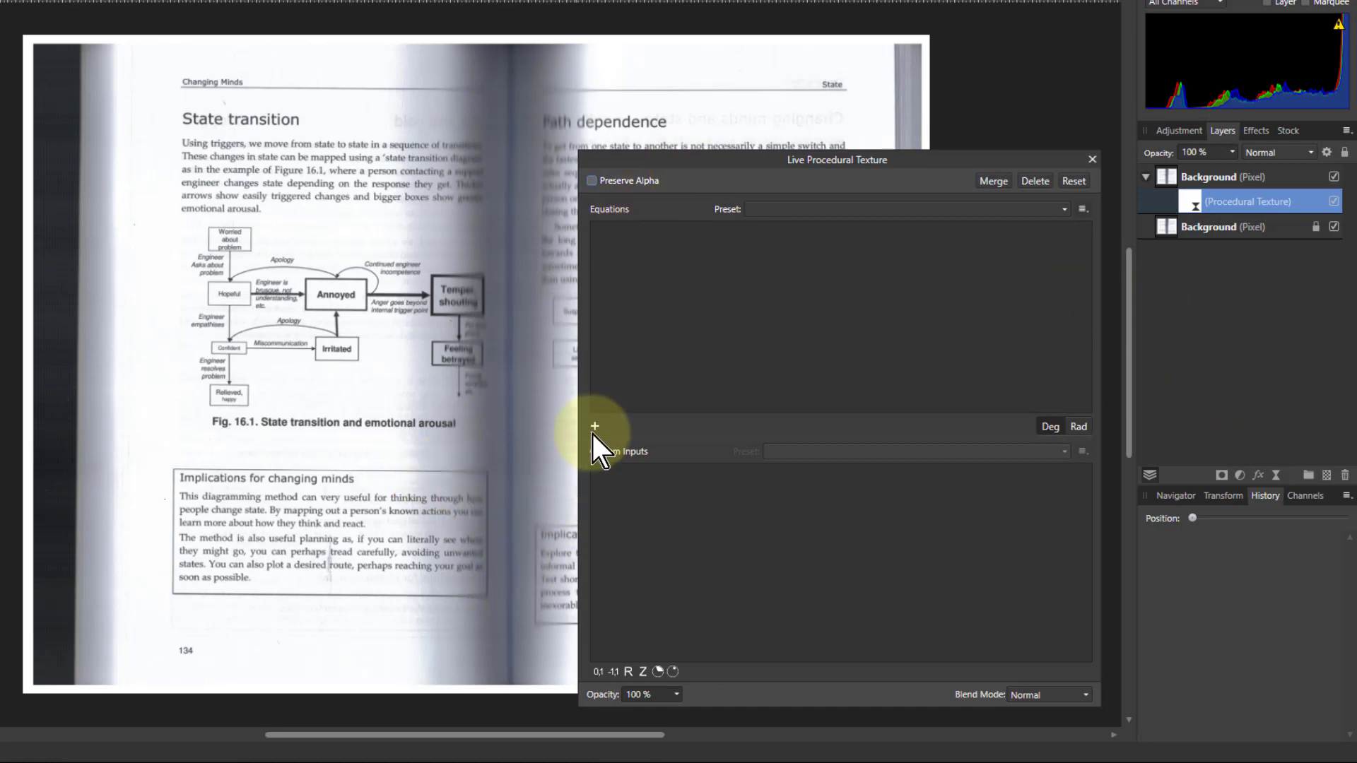
# - Add an alpha-only equation 1-min(R,G,B) to the procedural texture
pyautogui.click(594, 425)
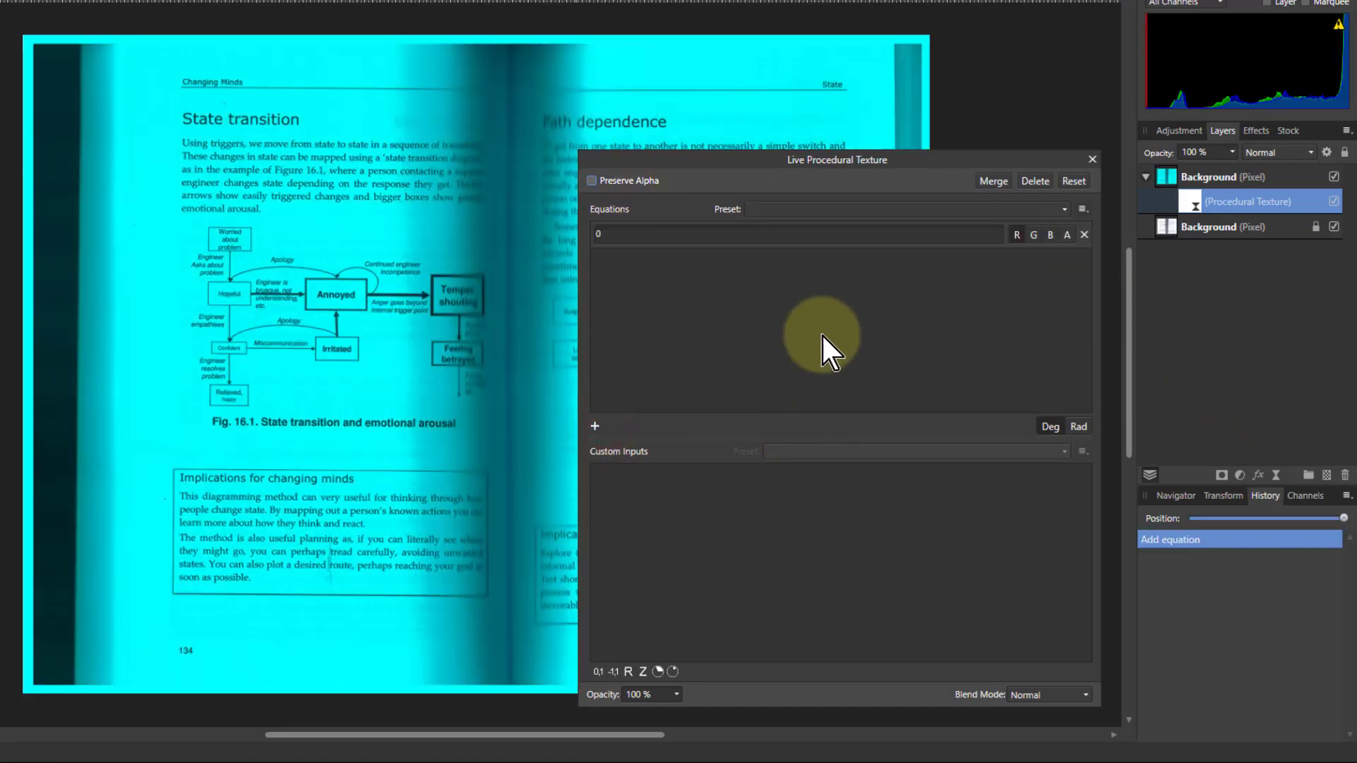
pyautogui.moveTo(1017, 235)
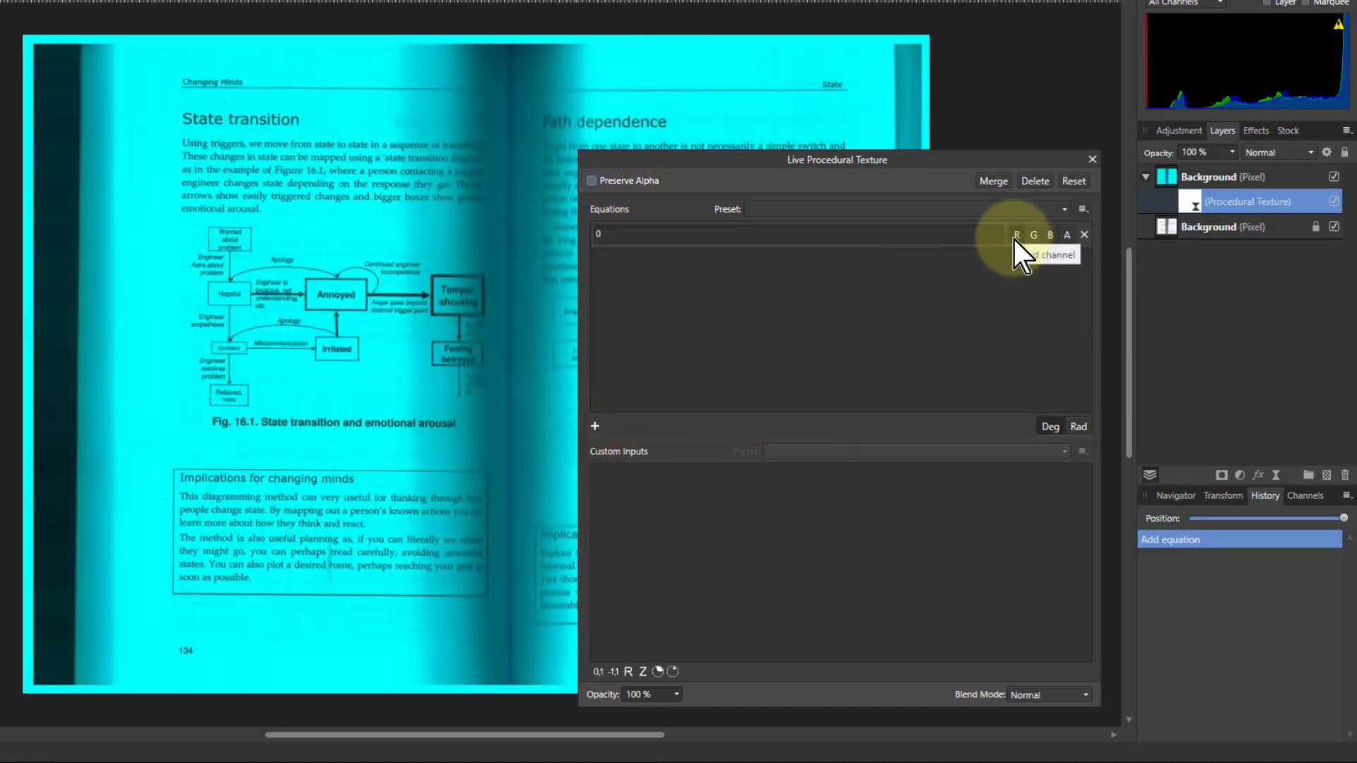
pyautogui.click(1016, 235)
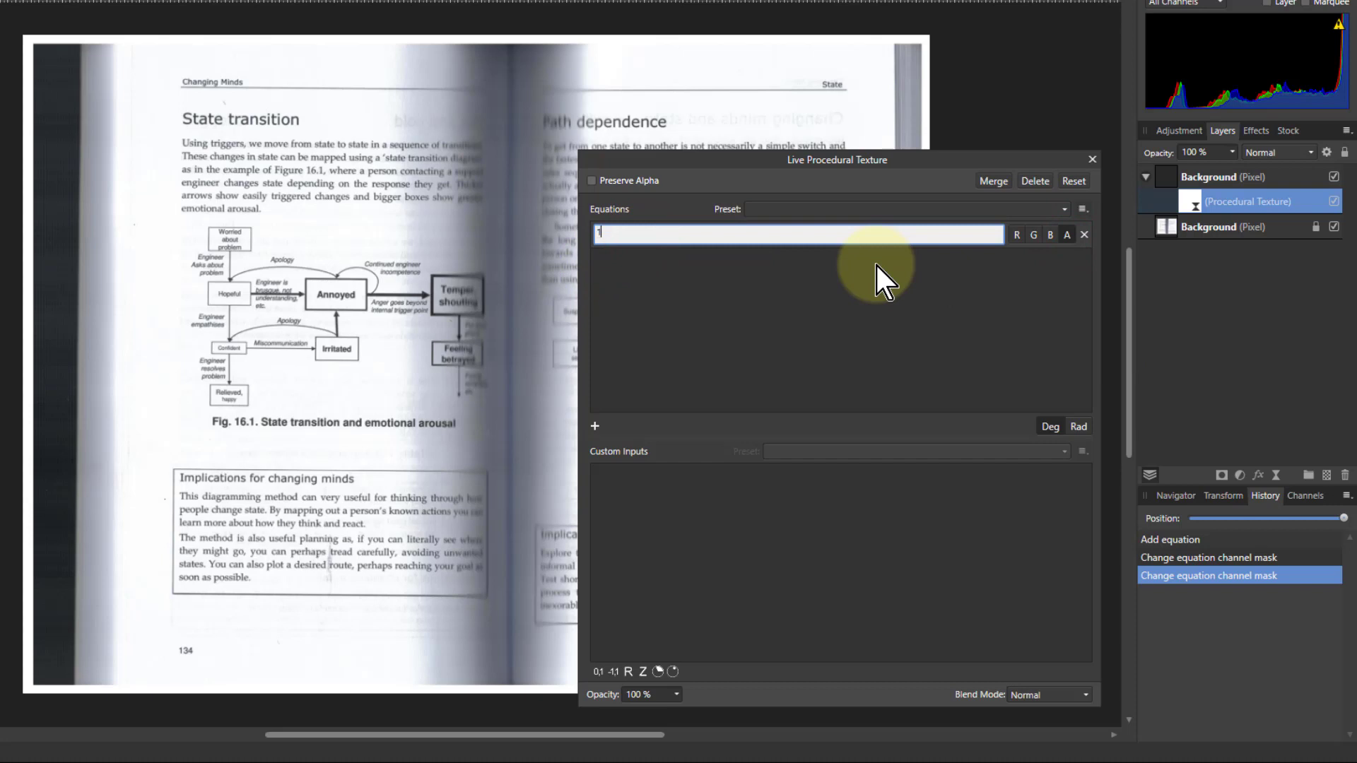
pyautogui.write('1-min')
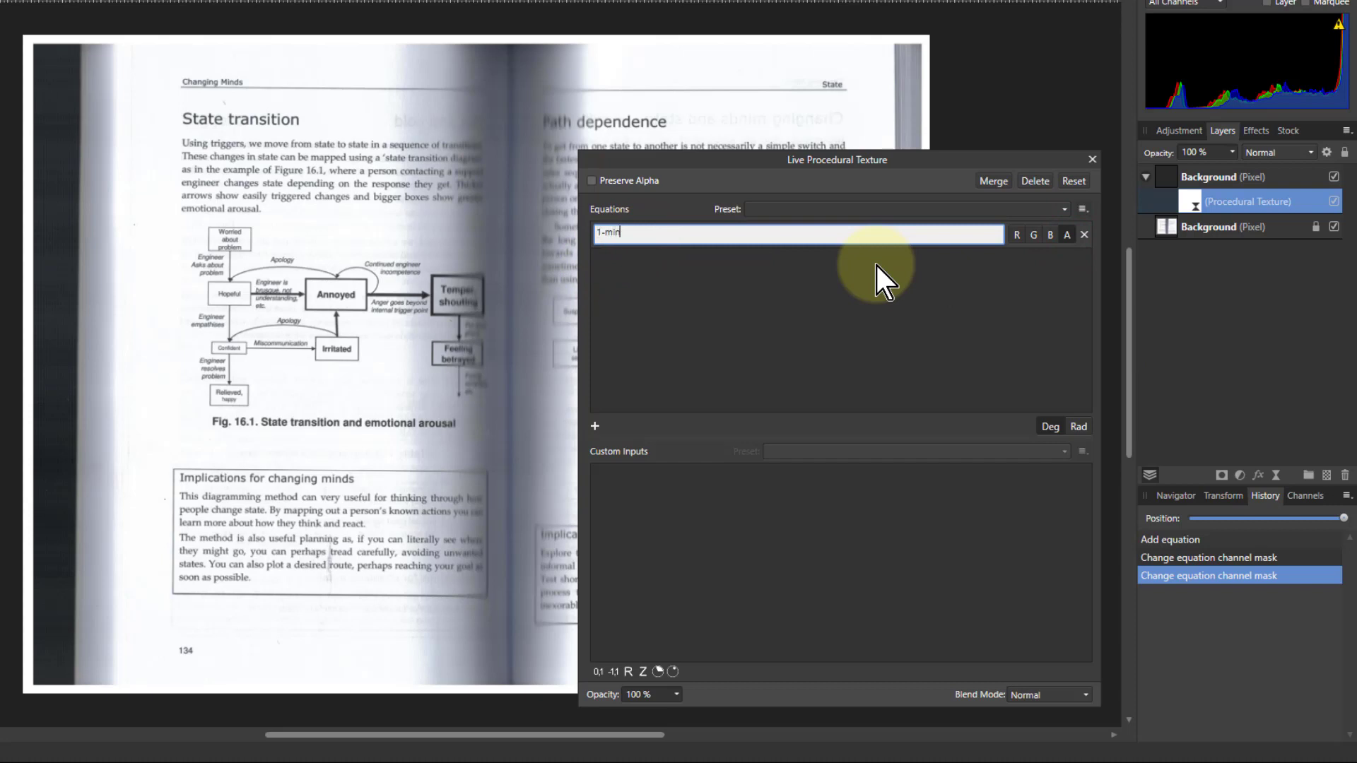
pyautogui.write('(R,G')
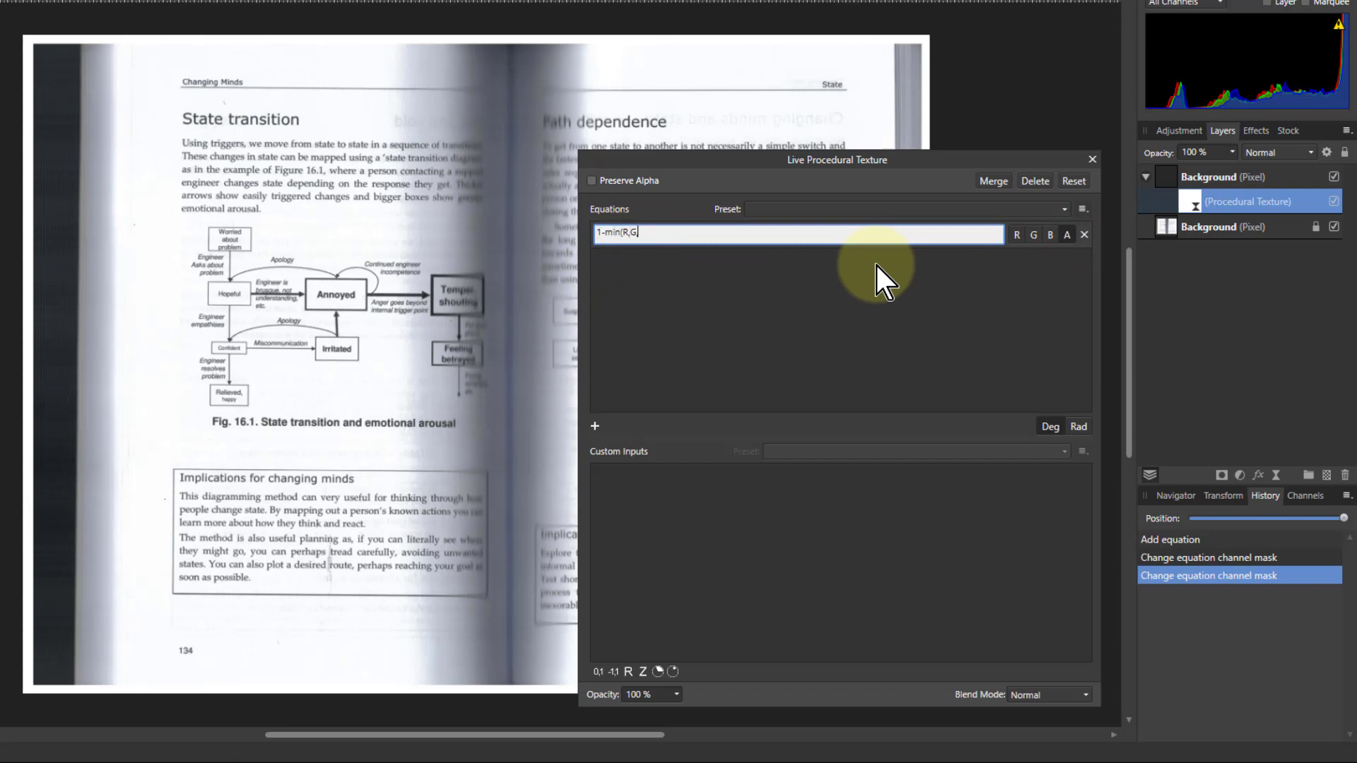
pyautogui.write('B)')
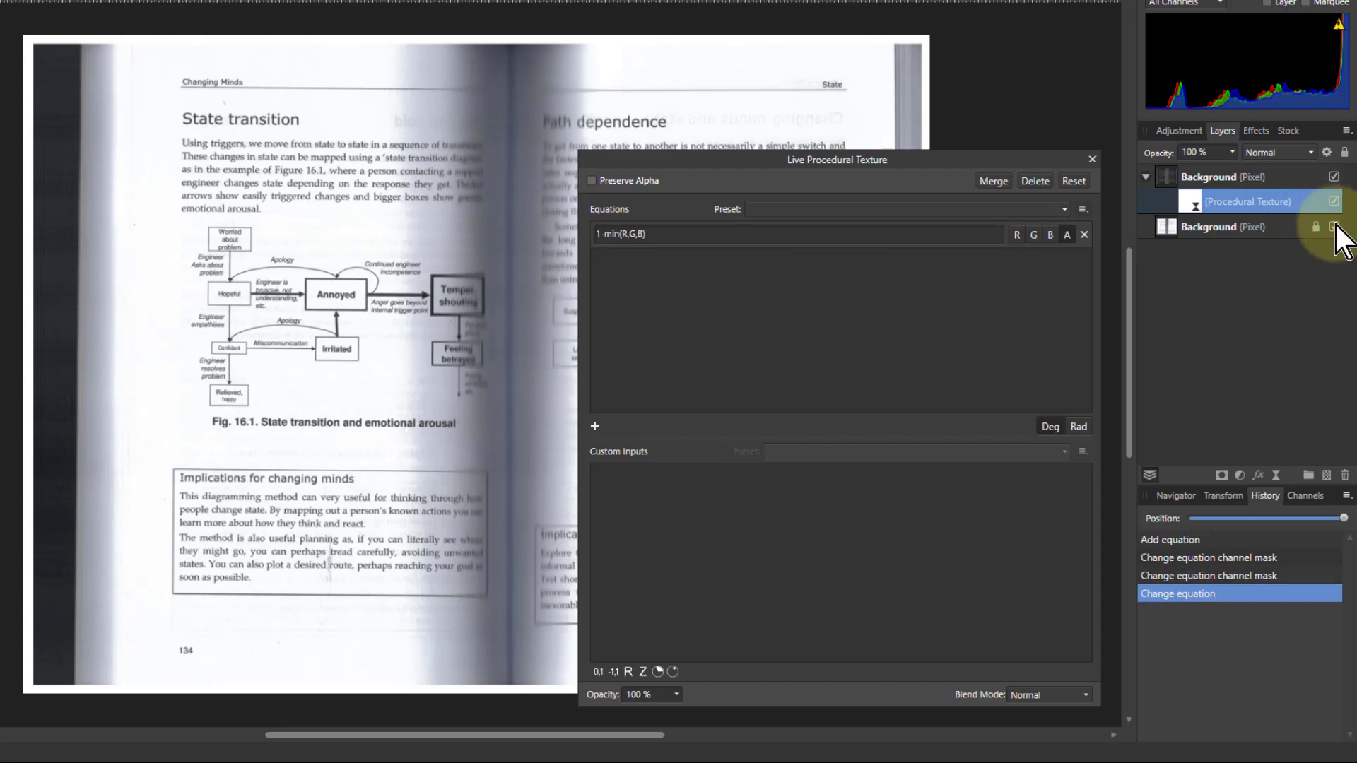
# - Hide the locked bottom Background layer to reveal the transparent paper
pyautogui.click(1334, 227)
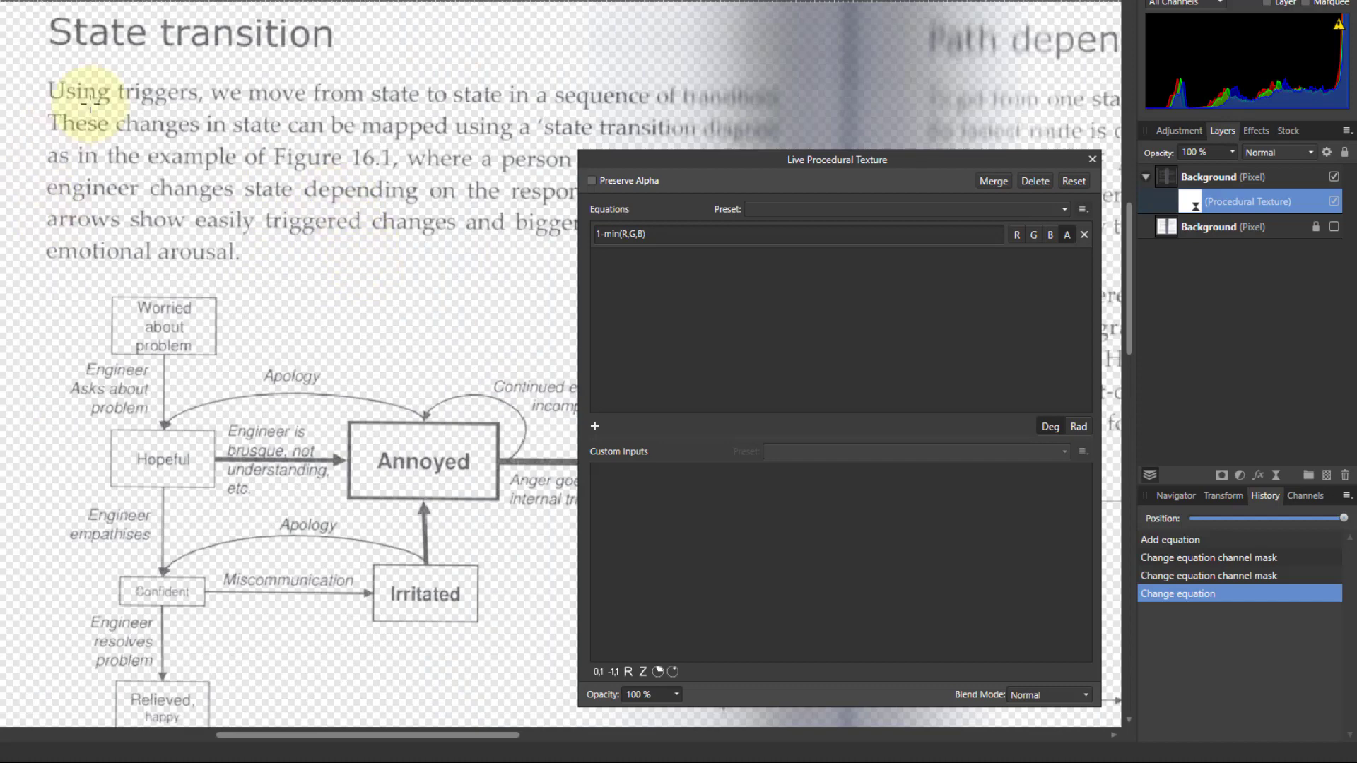
pyautogui.moveTo(1045, 277)
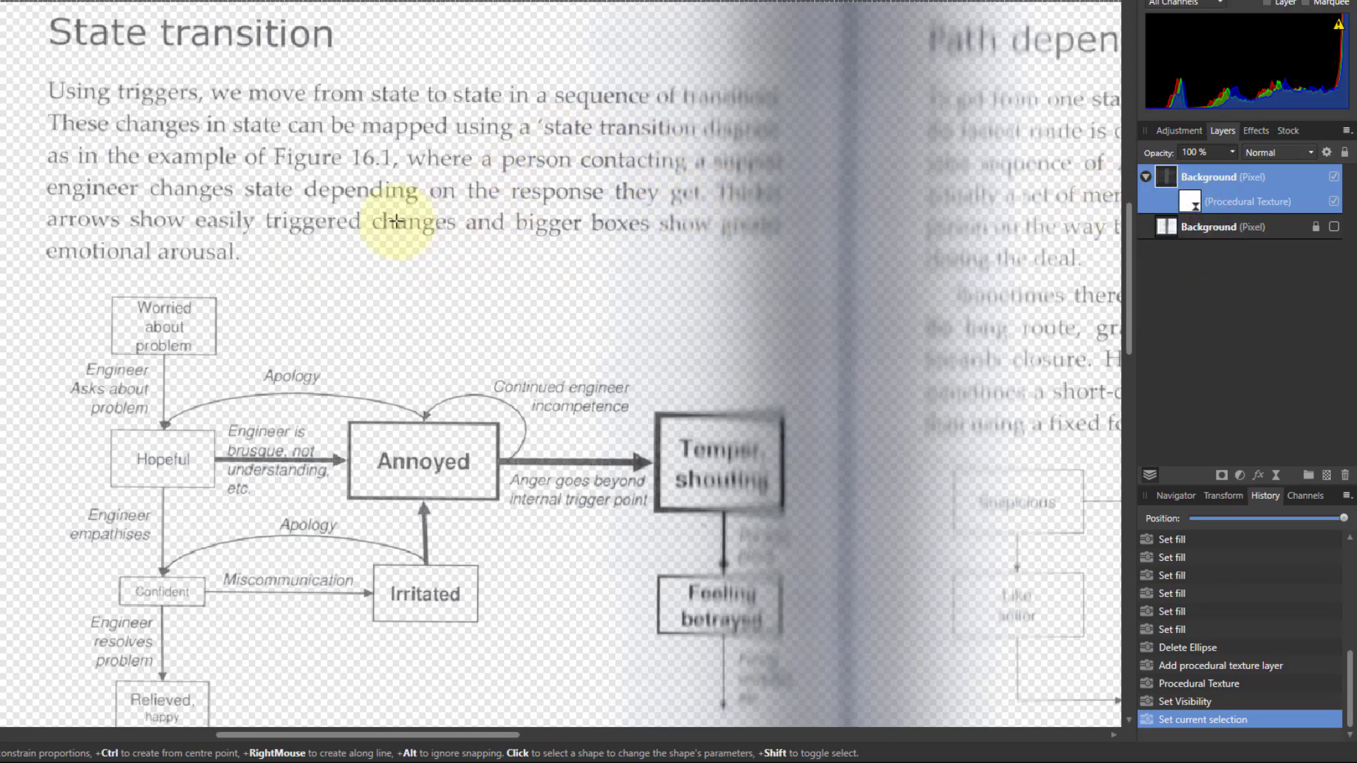
pyautogui.moveTo(1068, 348)
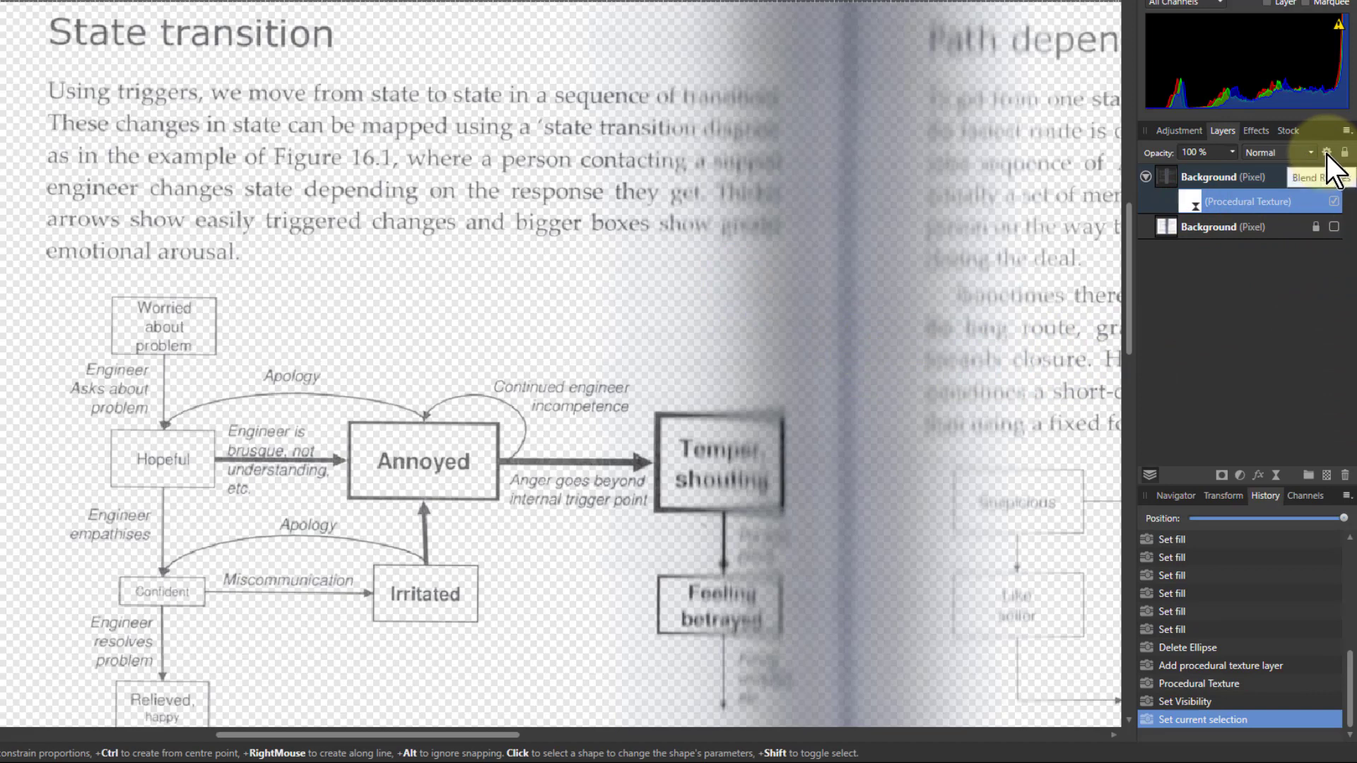
# - Shape the page layer's Underlying Composition Range into an S-curve and close Blend Options
pyautogui.click(1326, 176)
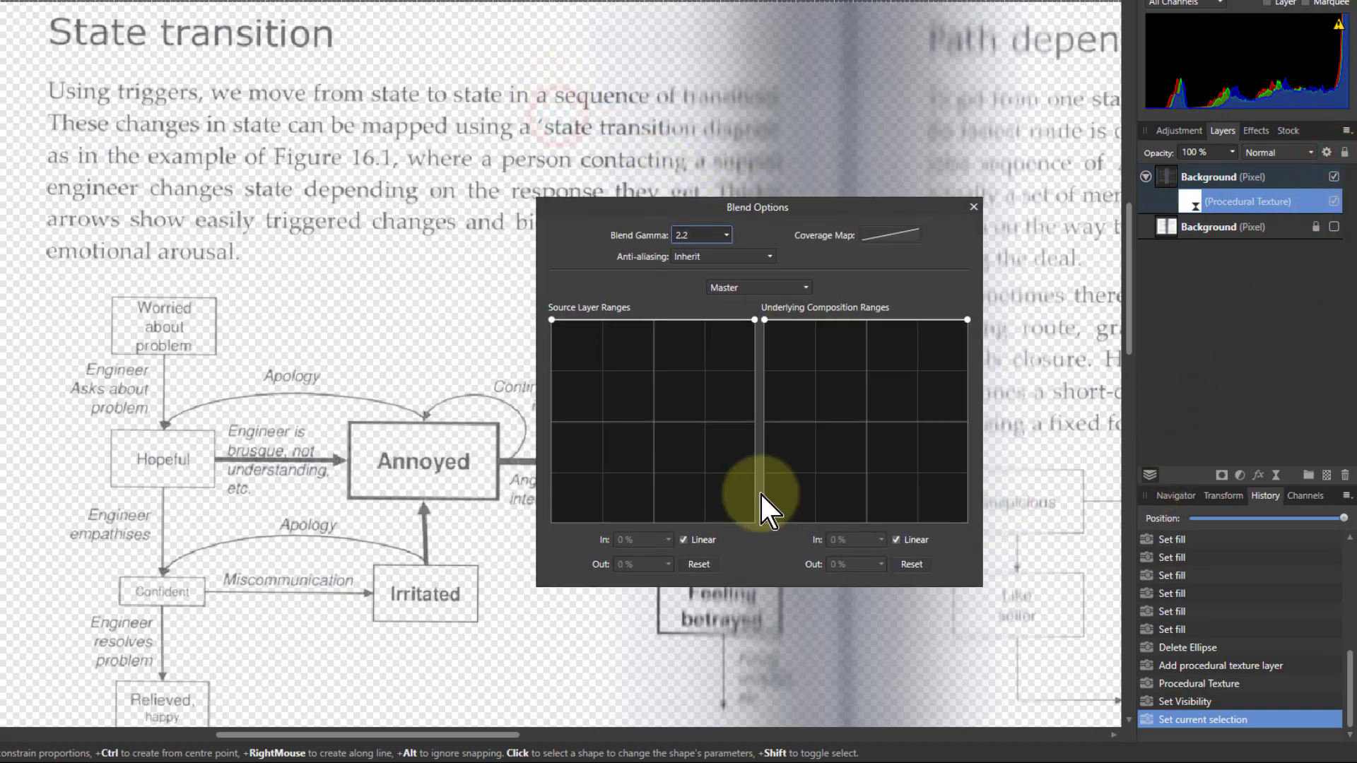
pyautogui.moveTo(1048, 463)
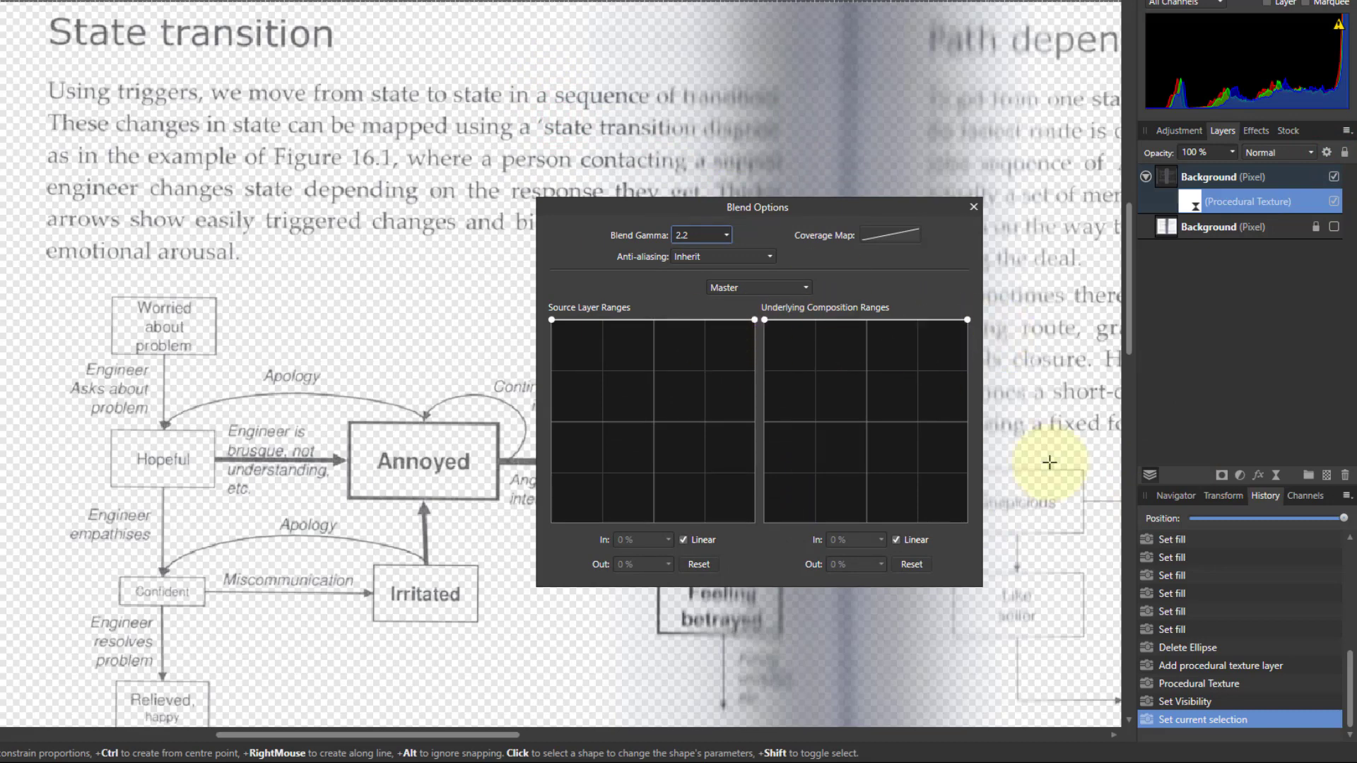
pyautogui.moveTo(766, 322)
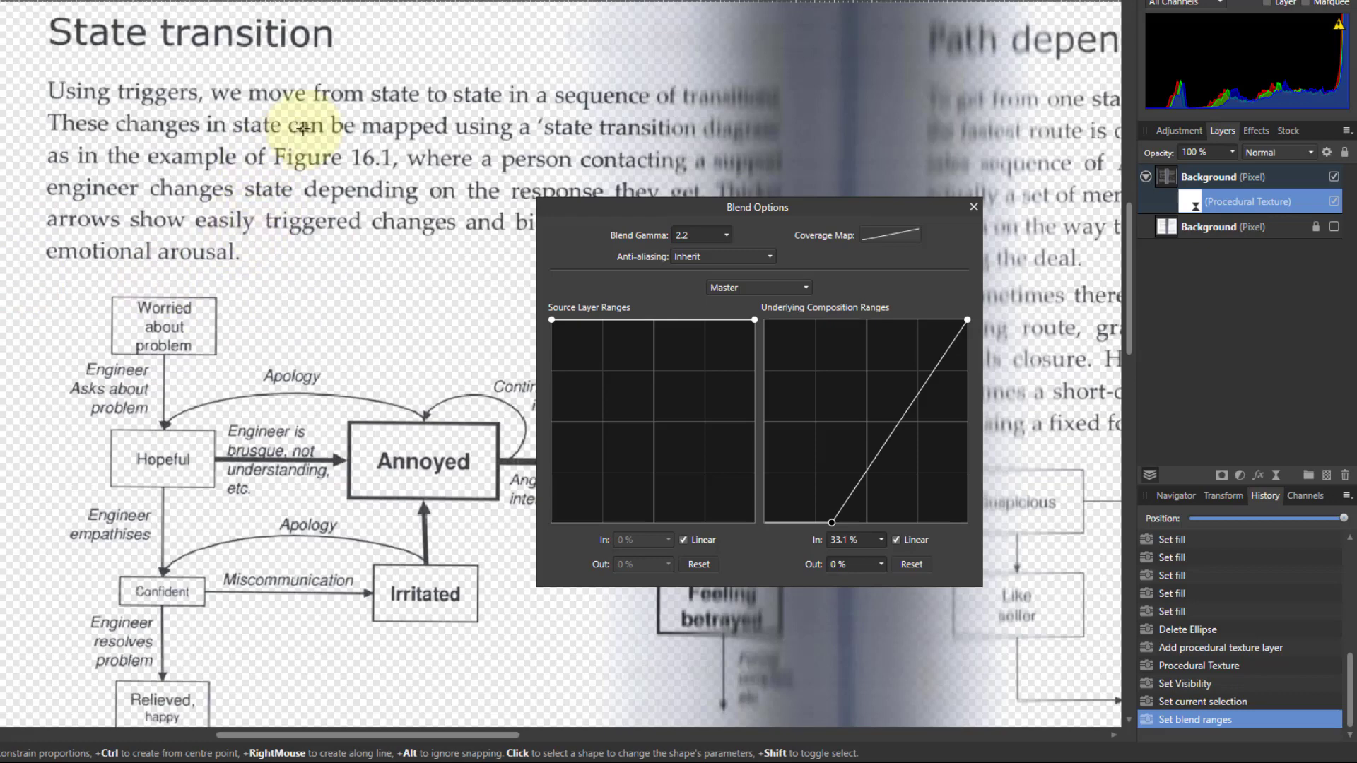
pyautogui.moveTo(928, 382)
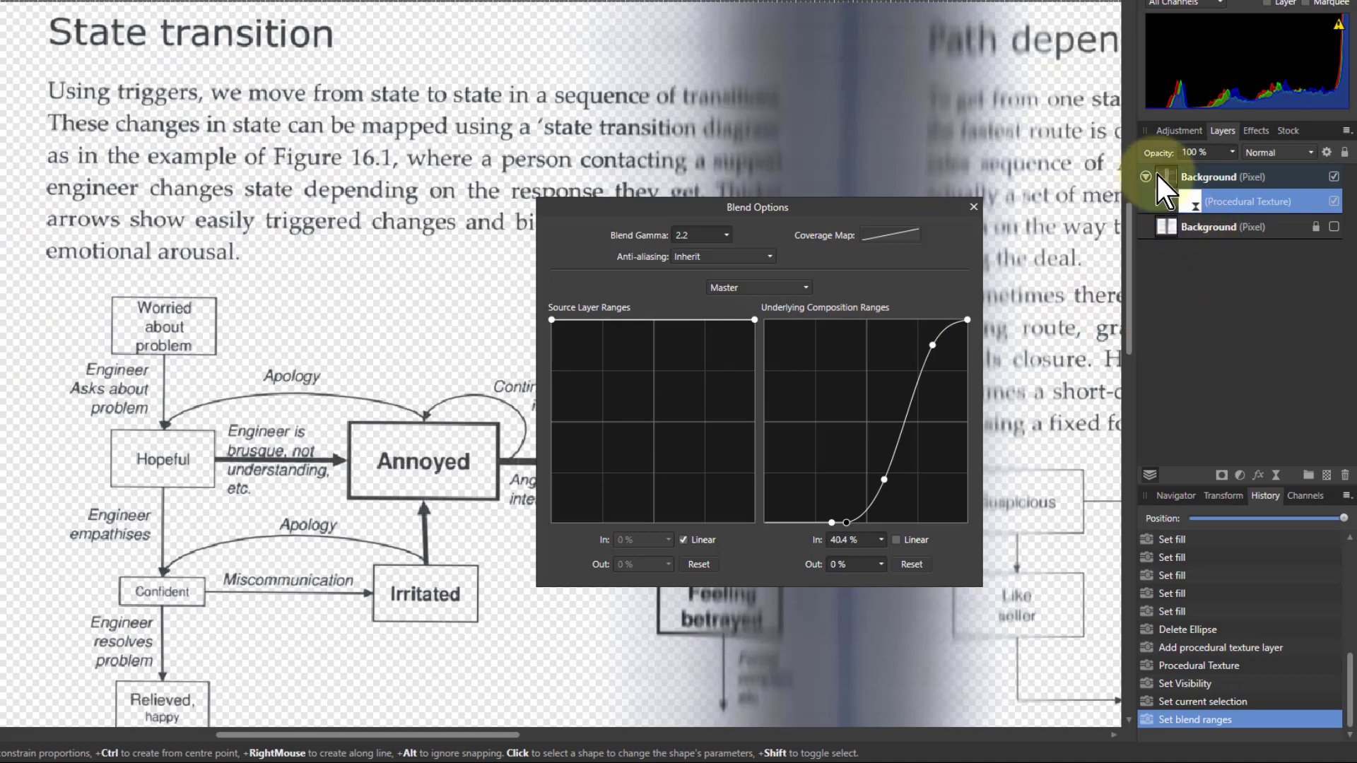
pyautogui.click(910, 564)
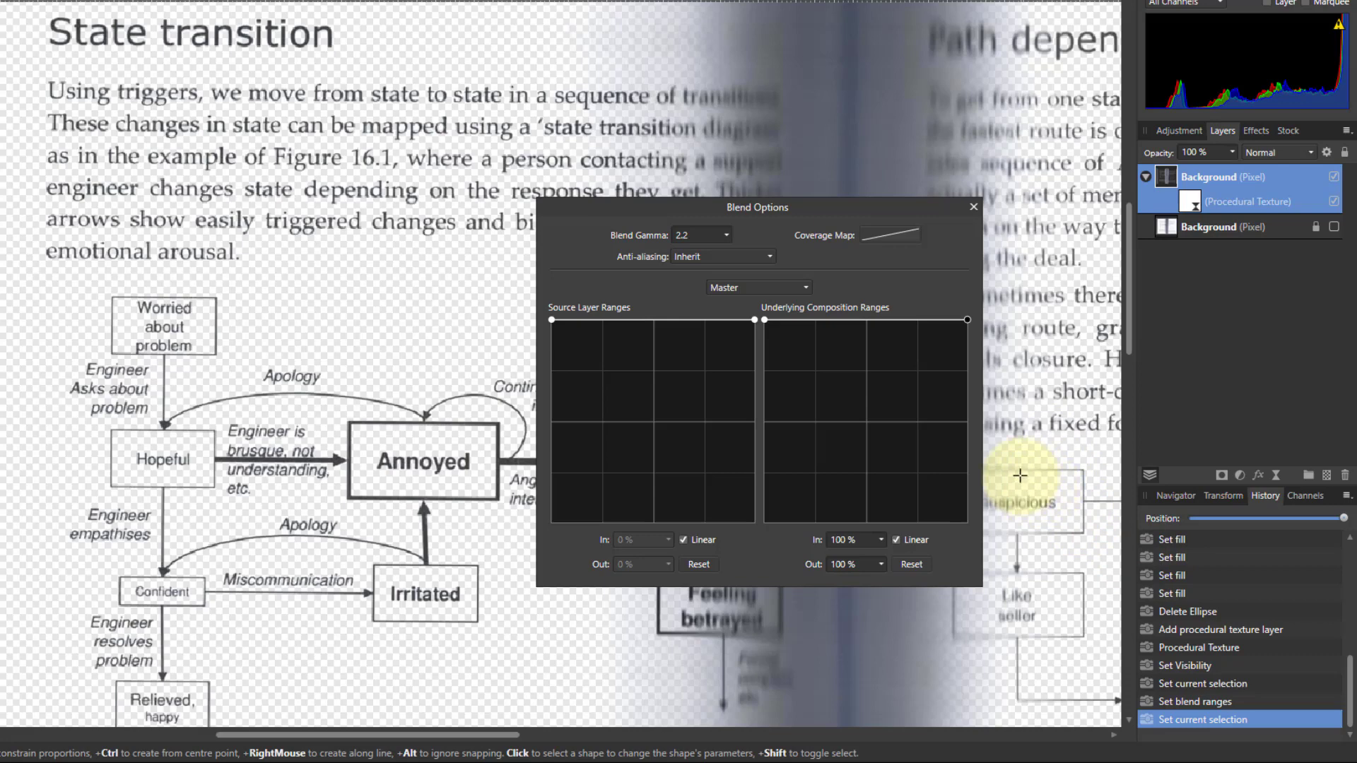
pyautogui.moveTo(992, 261)
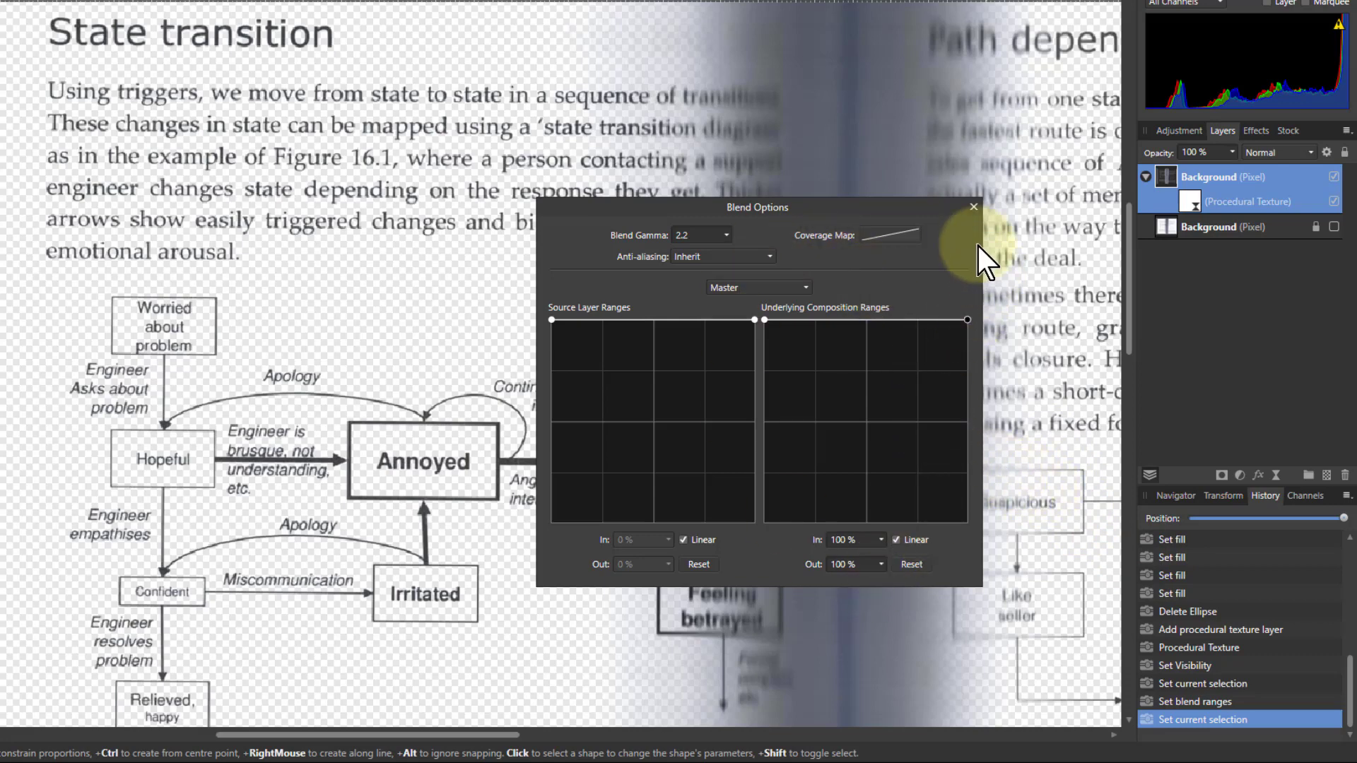
pyautogui.click(972, 207)
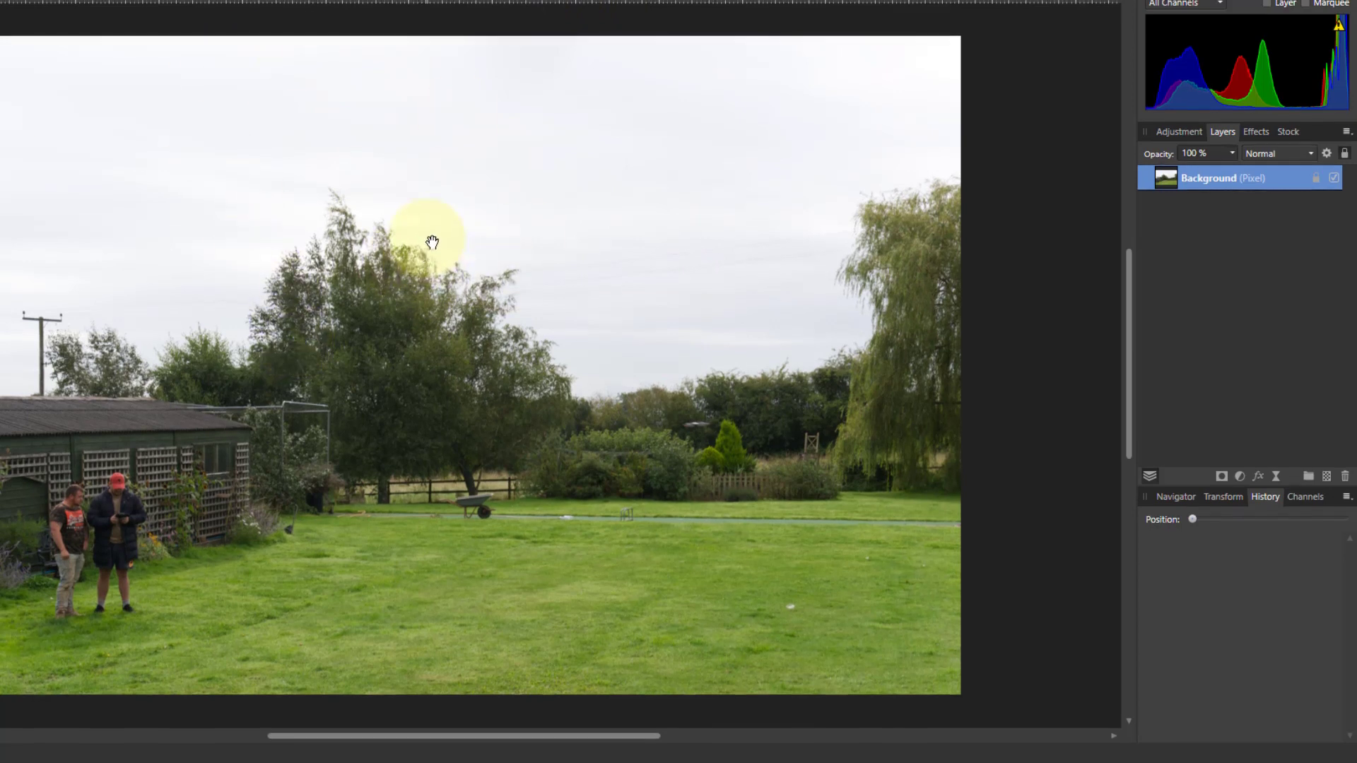
# - Apply Erase White Paper to the landscape photo to remove its pale sky
pyautogui.click(170, 15)
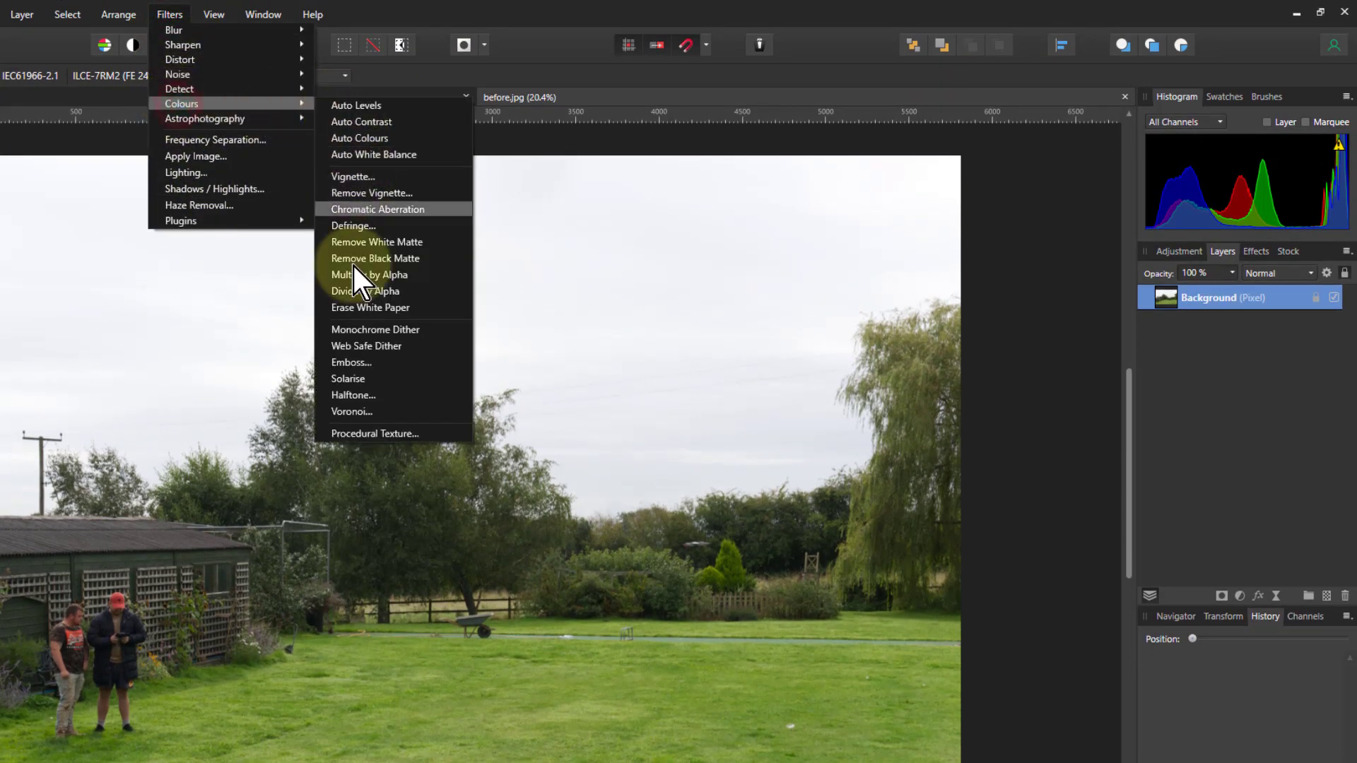
pyautogui.click(369, 308)
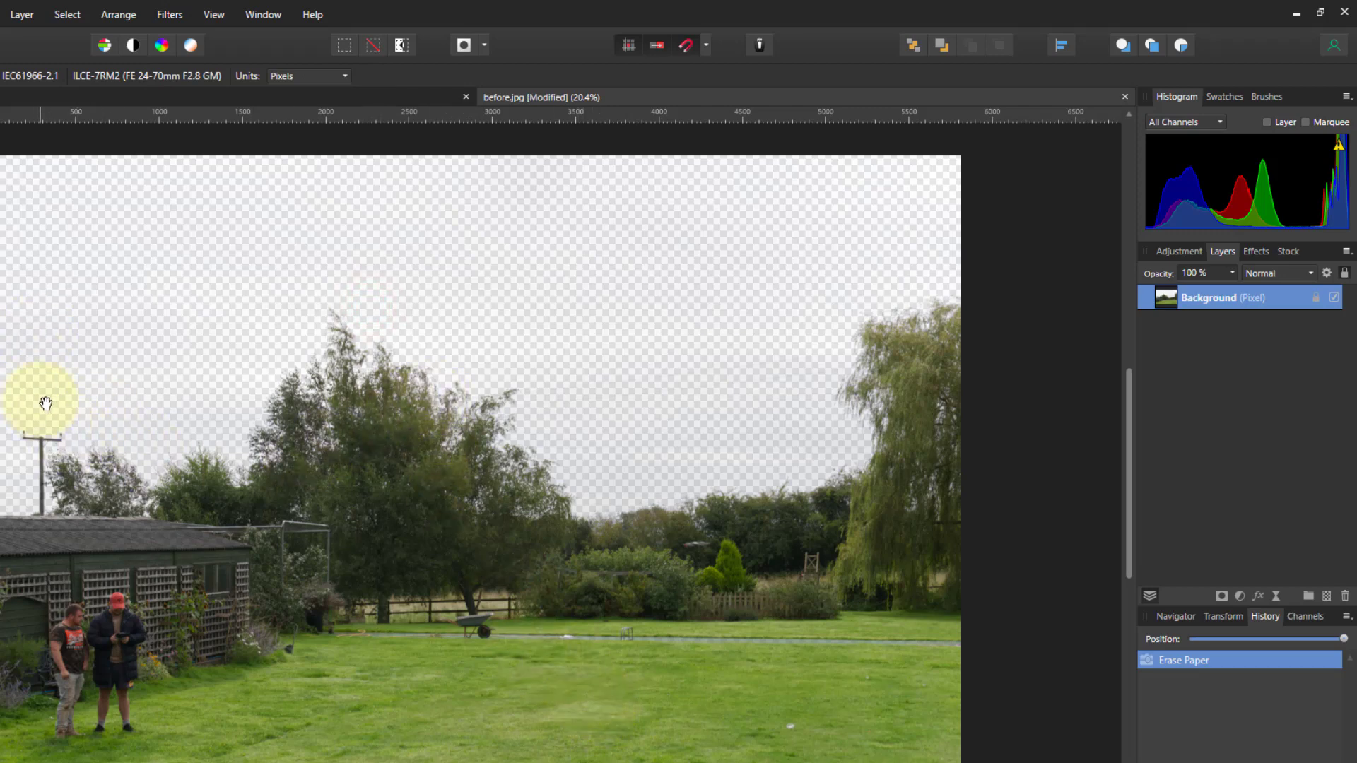
pyautogui.moveTo(667, 437)
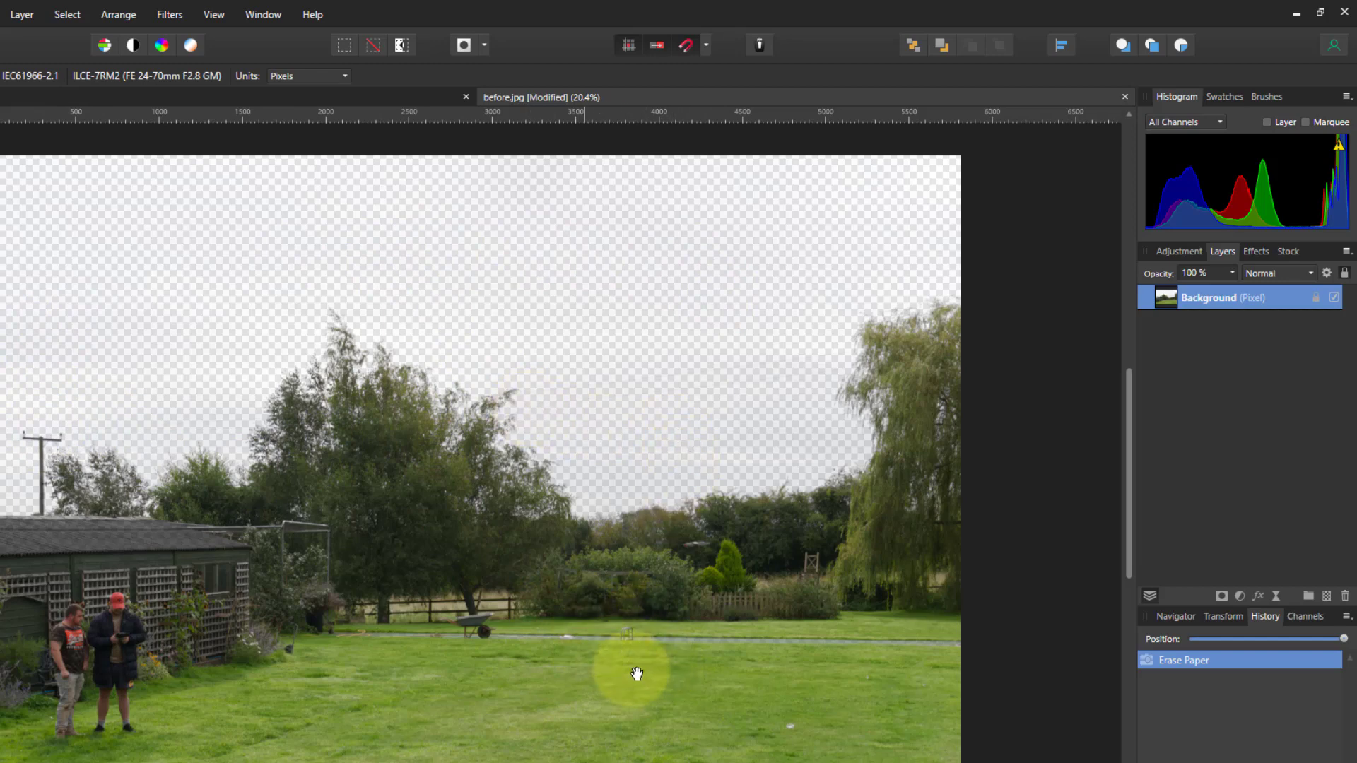
pyautogui.scroll(3)
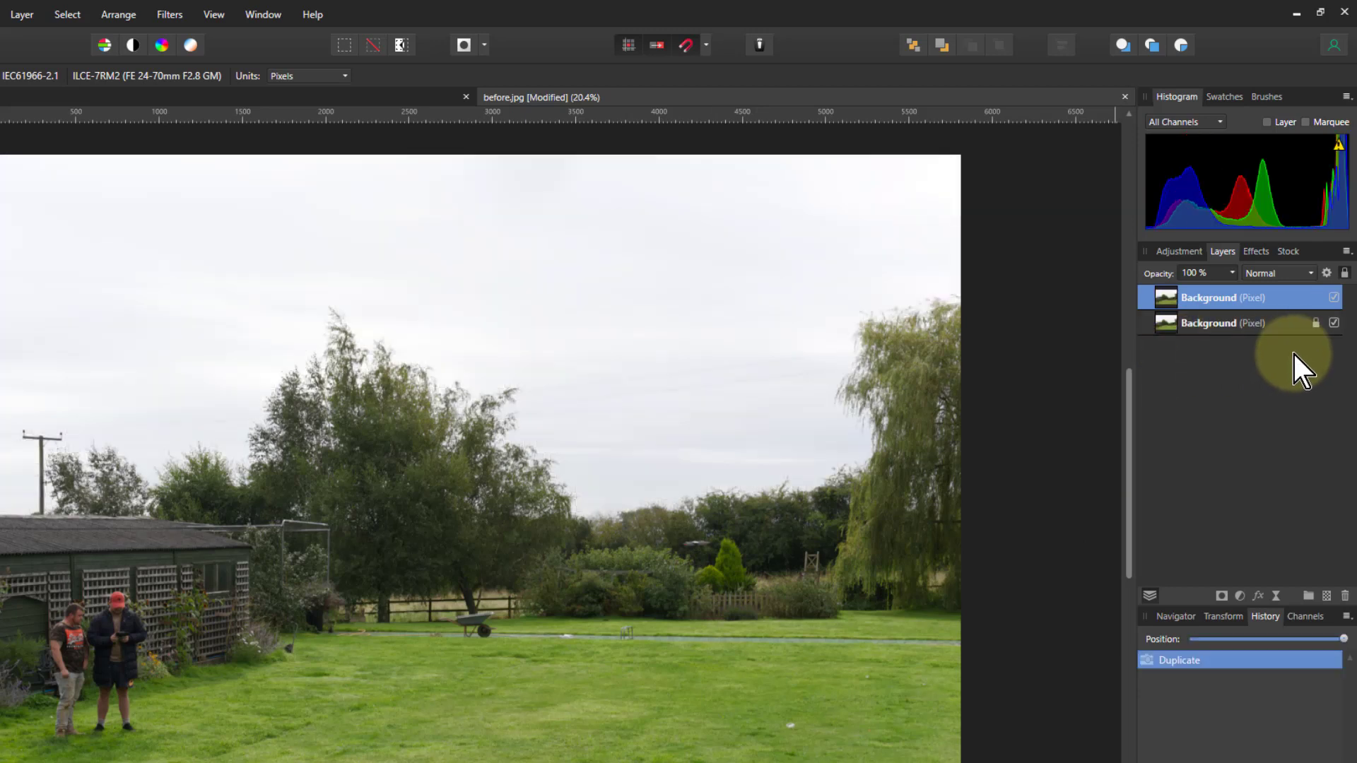
# - Hide the original photo layer and add a Live Procedural Texture equation to the duplicate
pyautogui.click(1333, 323)
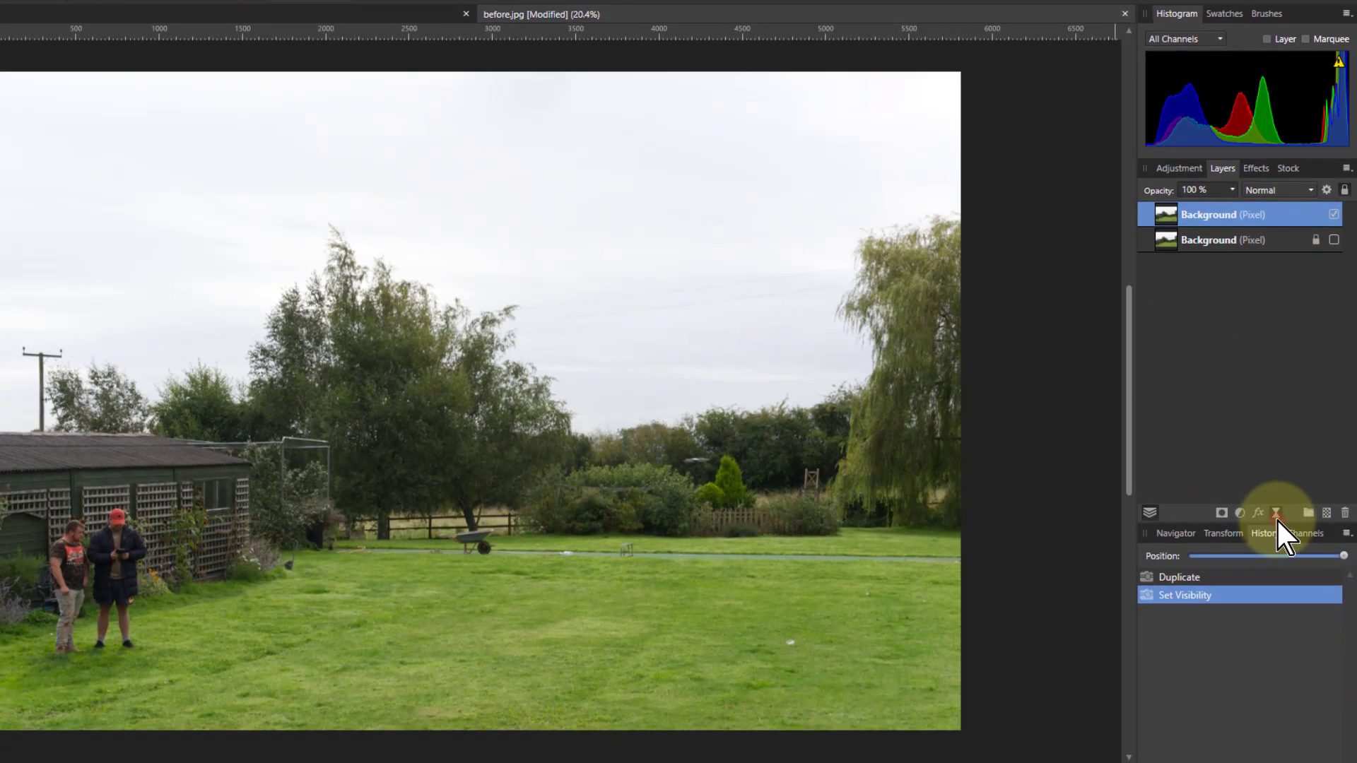
pyautogui.click(1258, 512)
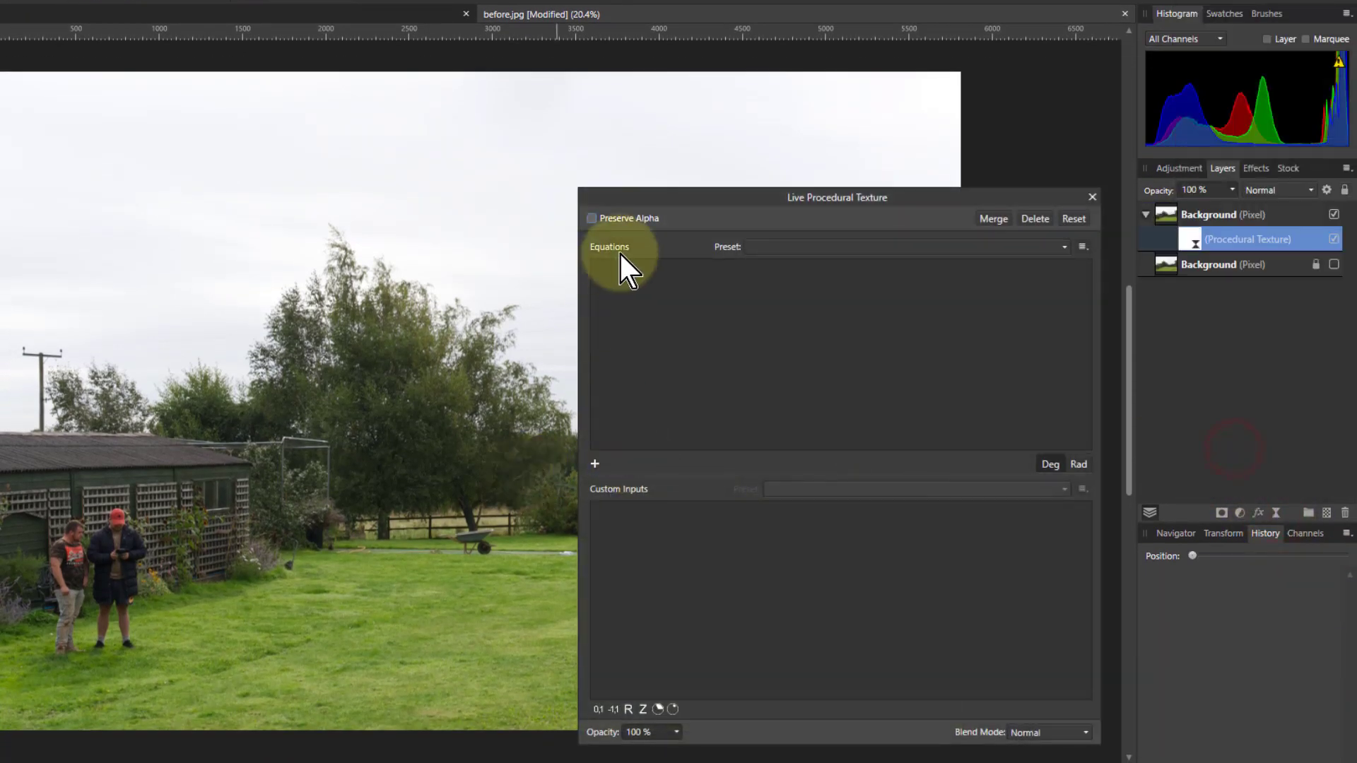
pyautogui.click(595, 463)
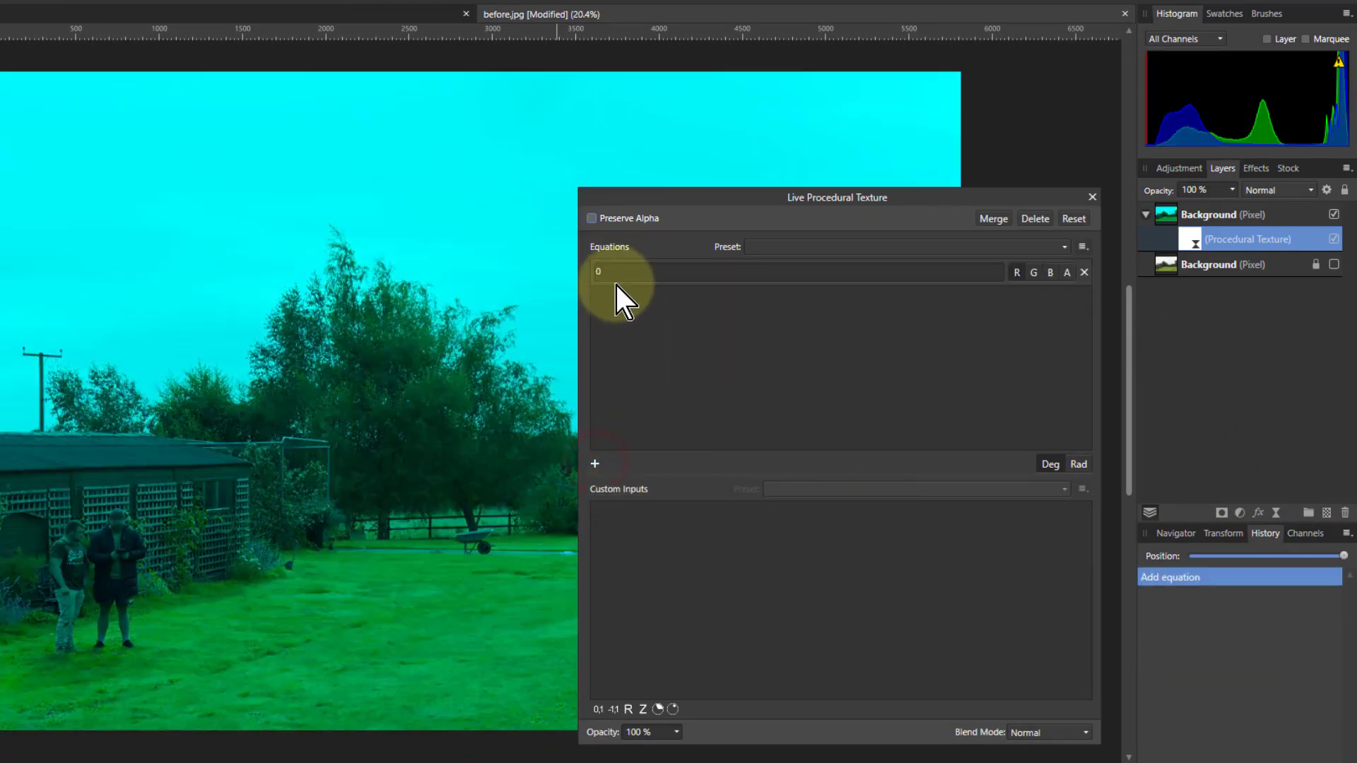
# - Restrict the equation to the alpha channel and enter 1-min(R,G,B)
pyautogui.click(1017, 273)
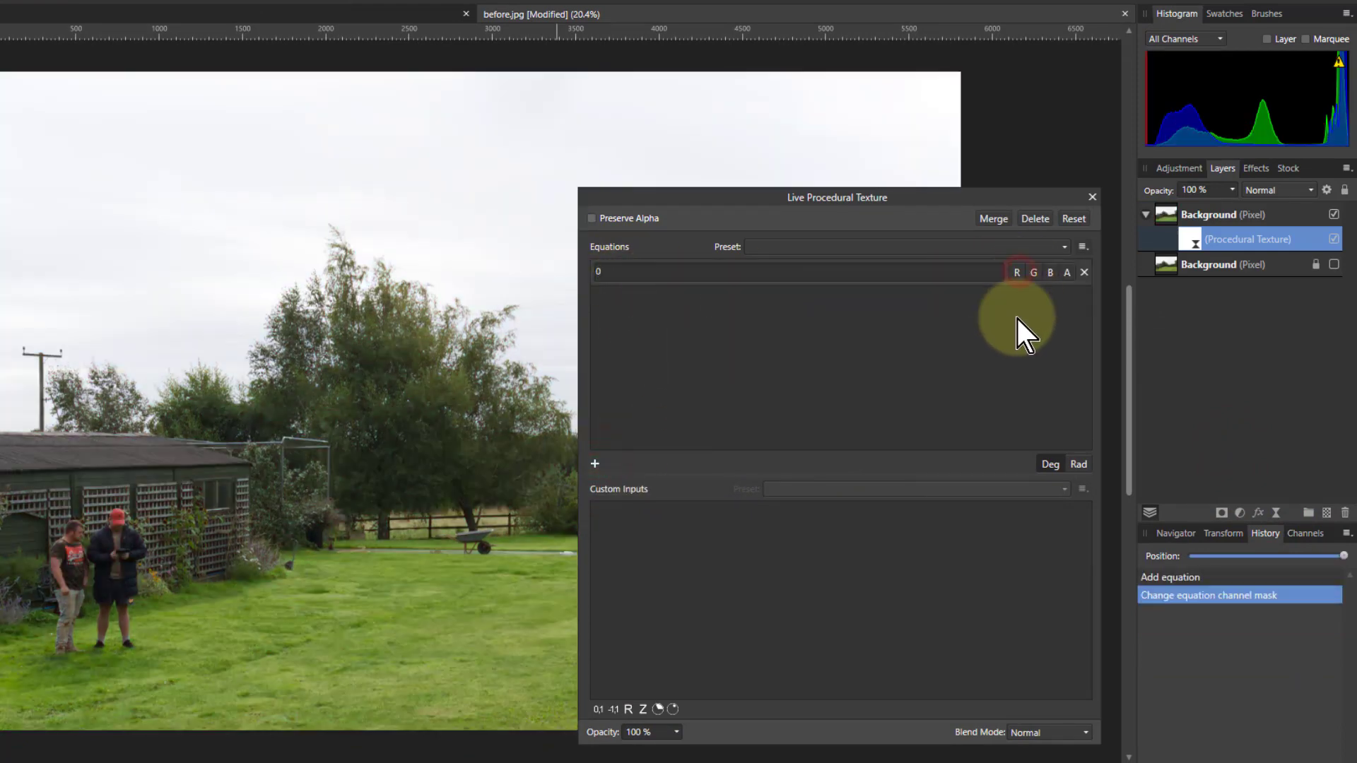
pyautogui.click(1017, 272)
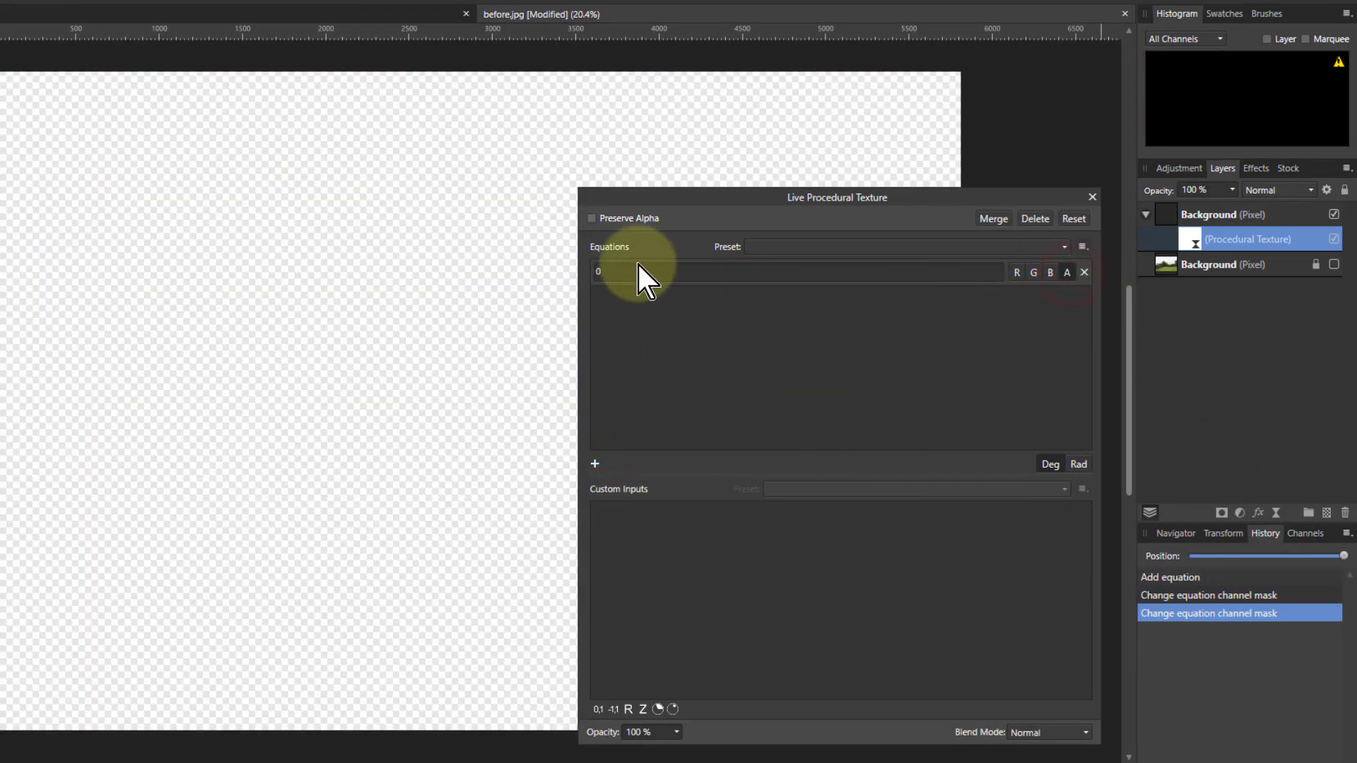
pyautogui.click(796, 271)
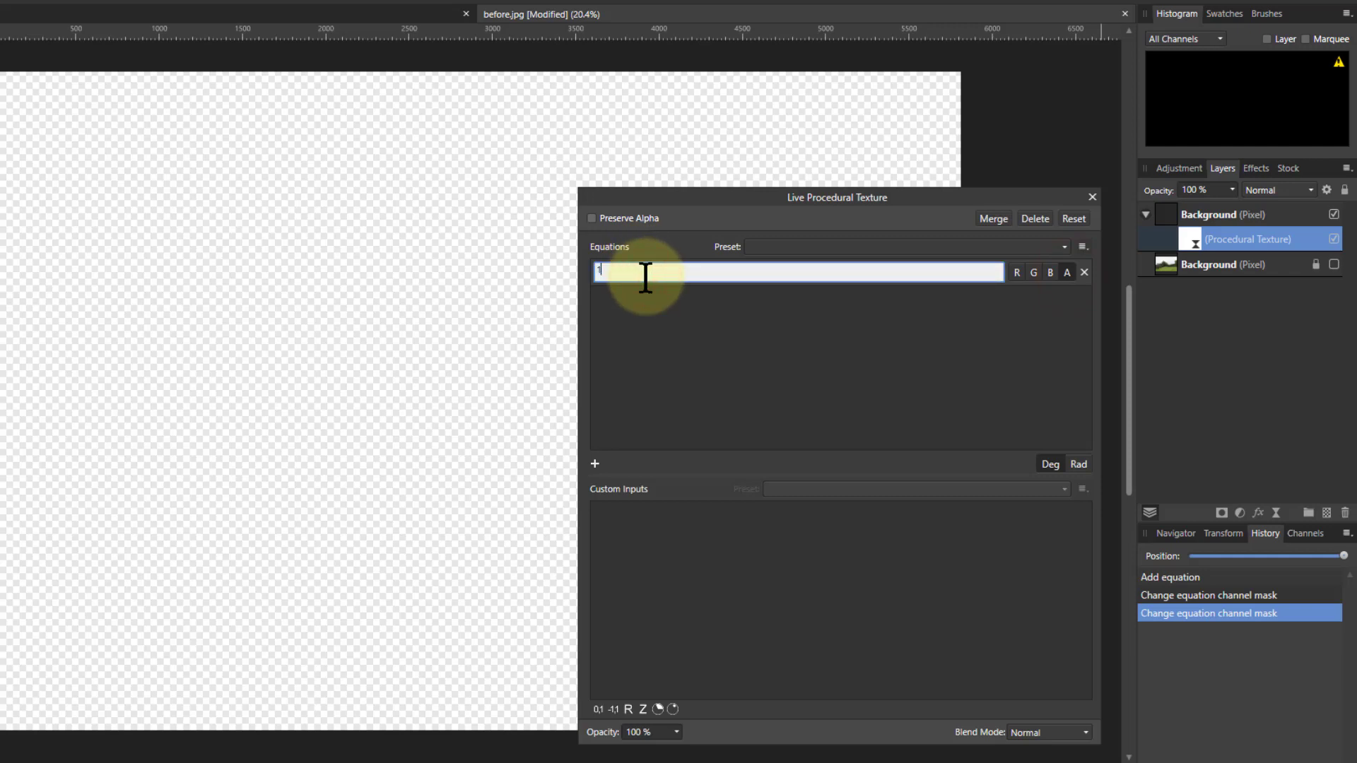
pyautogui.write('-min')
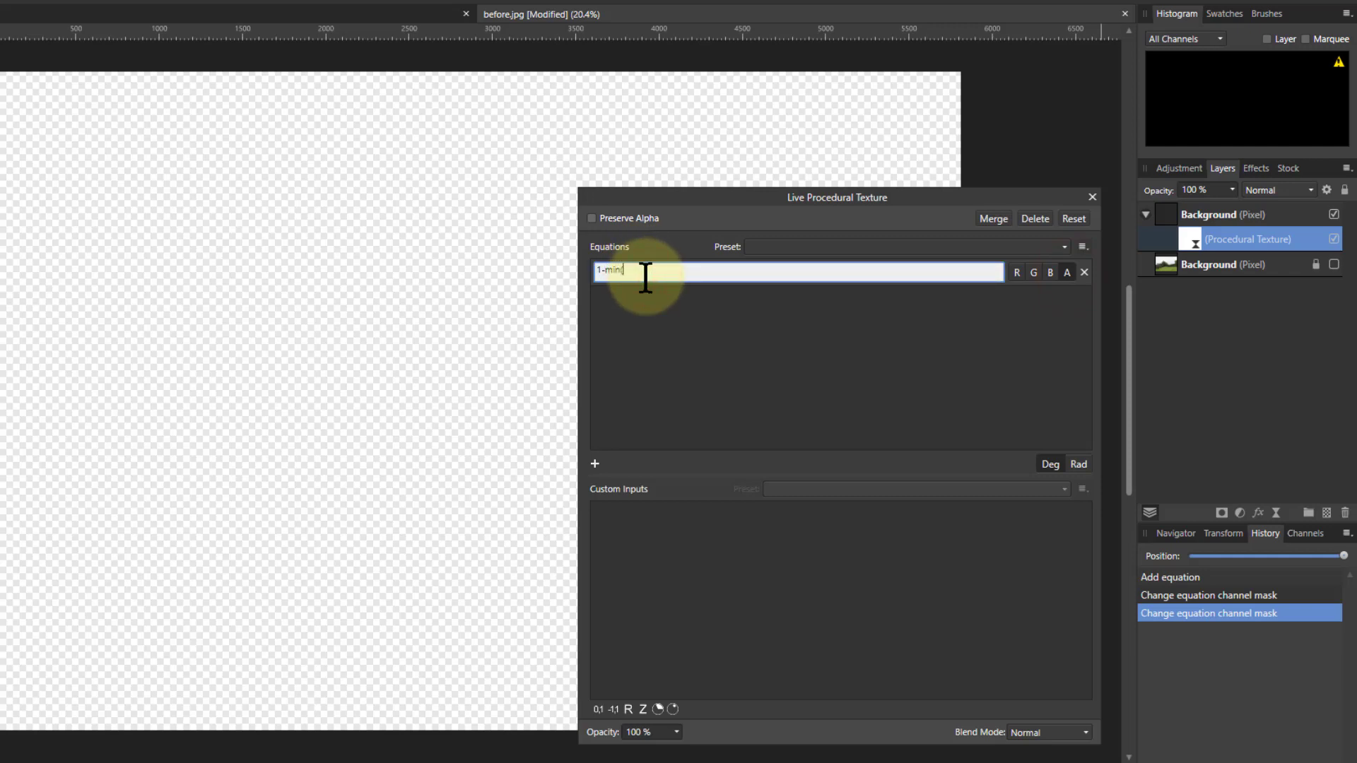
pyautogui.write('(R,G,B')
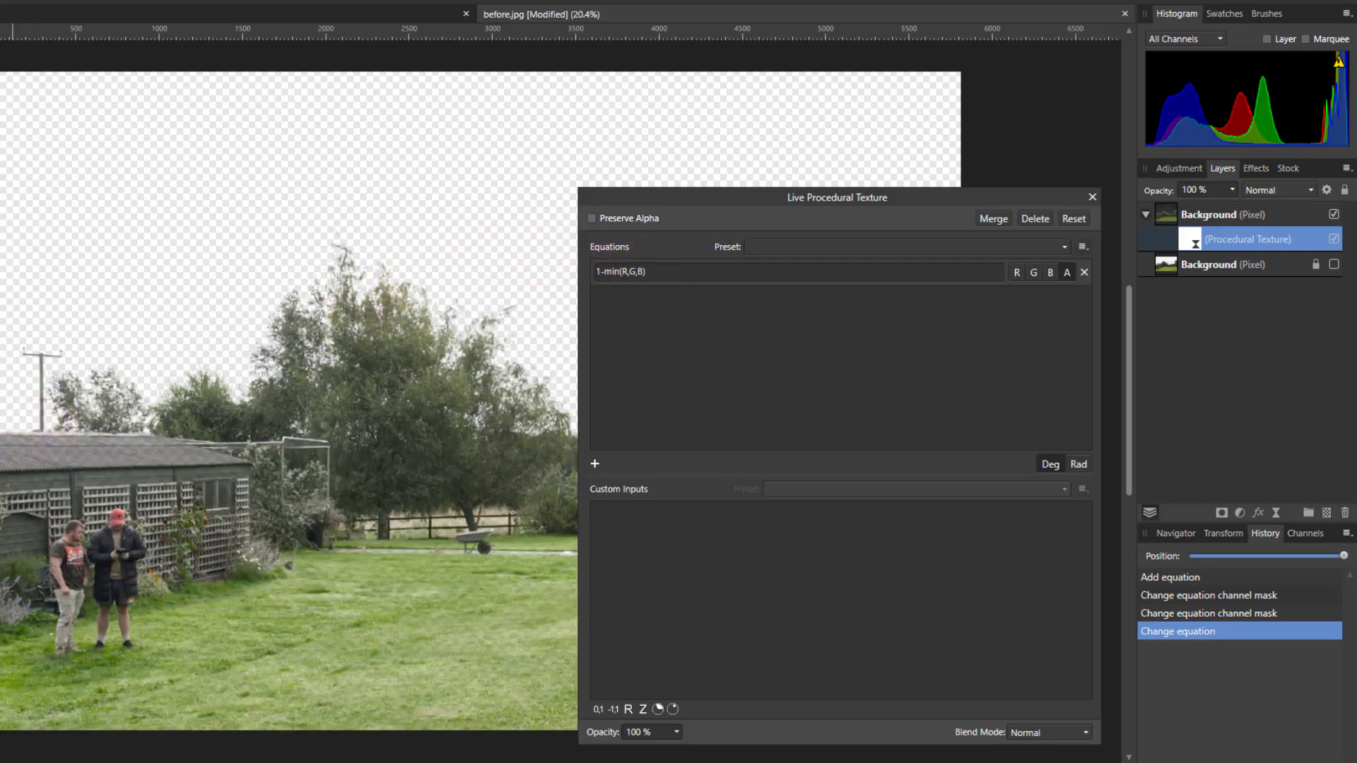
pyautogui.moveTo(475, 661)
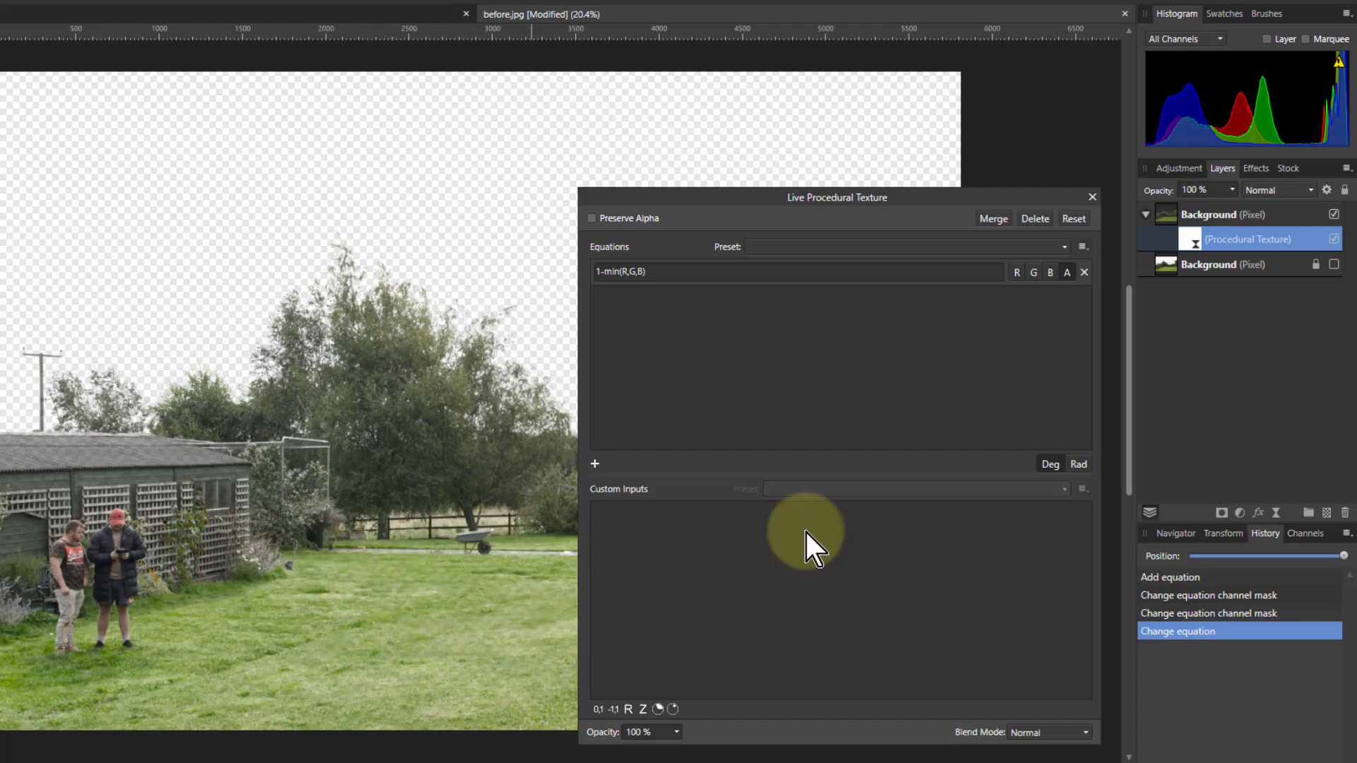
pyautogui.moveTo(1097, 200)
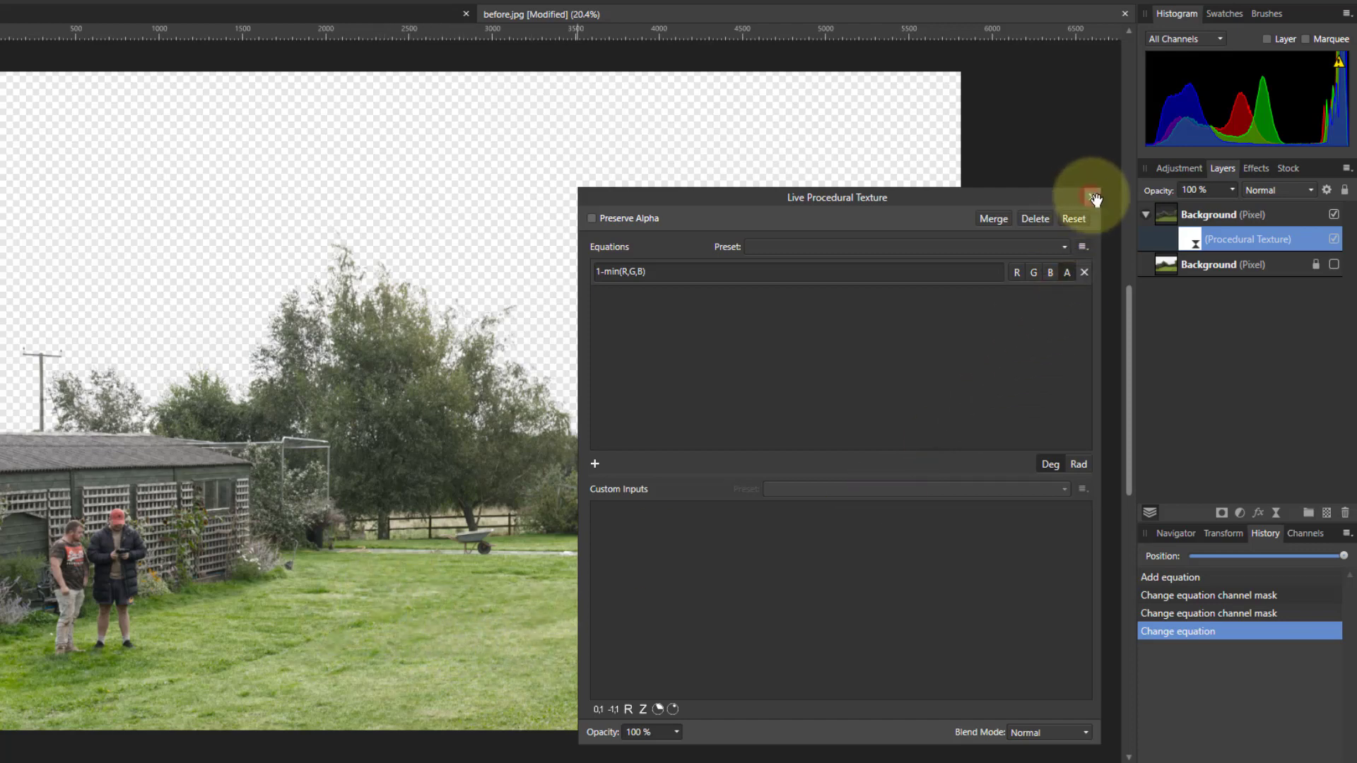
# - Close the texture settings and open the landscape layer's Blend Ranges for an S-curve
pyautogui.click(1095, 199)
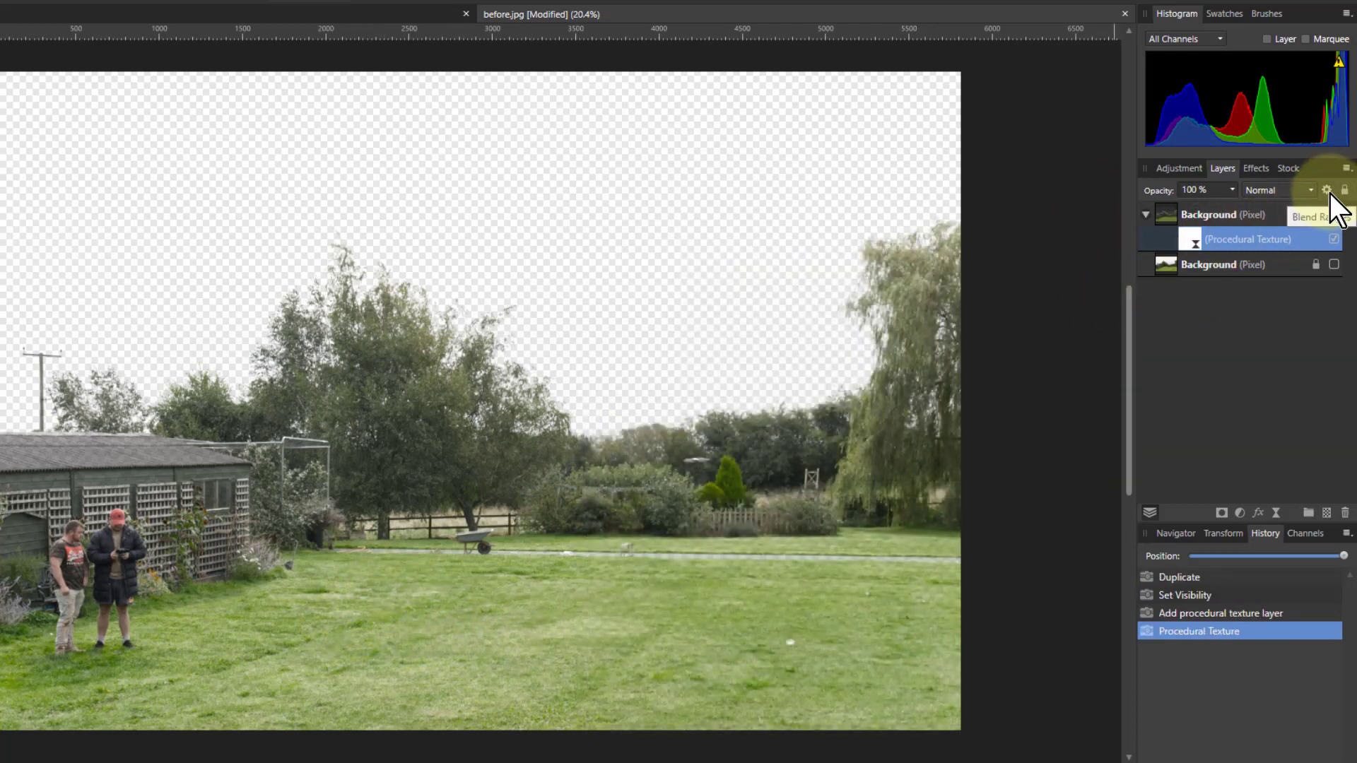
pyautogui.click(1307, 188)
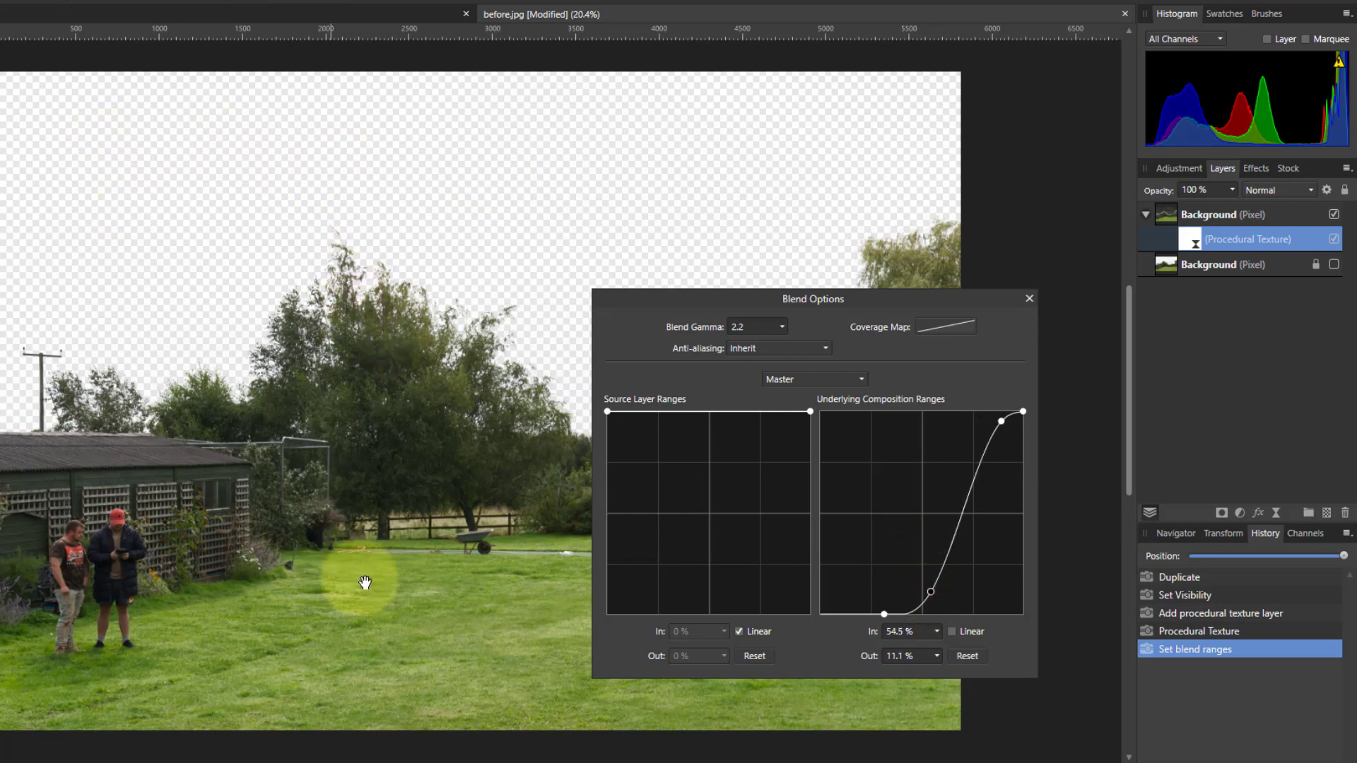
pyautogui.moveTo(540, 556)
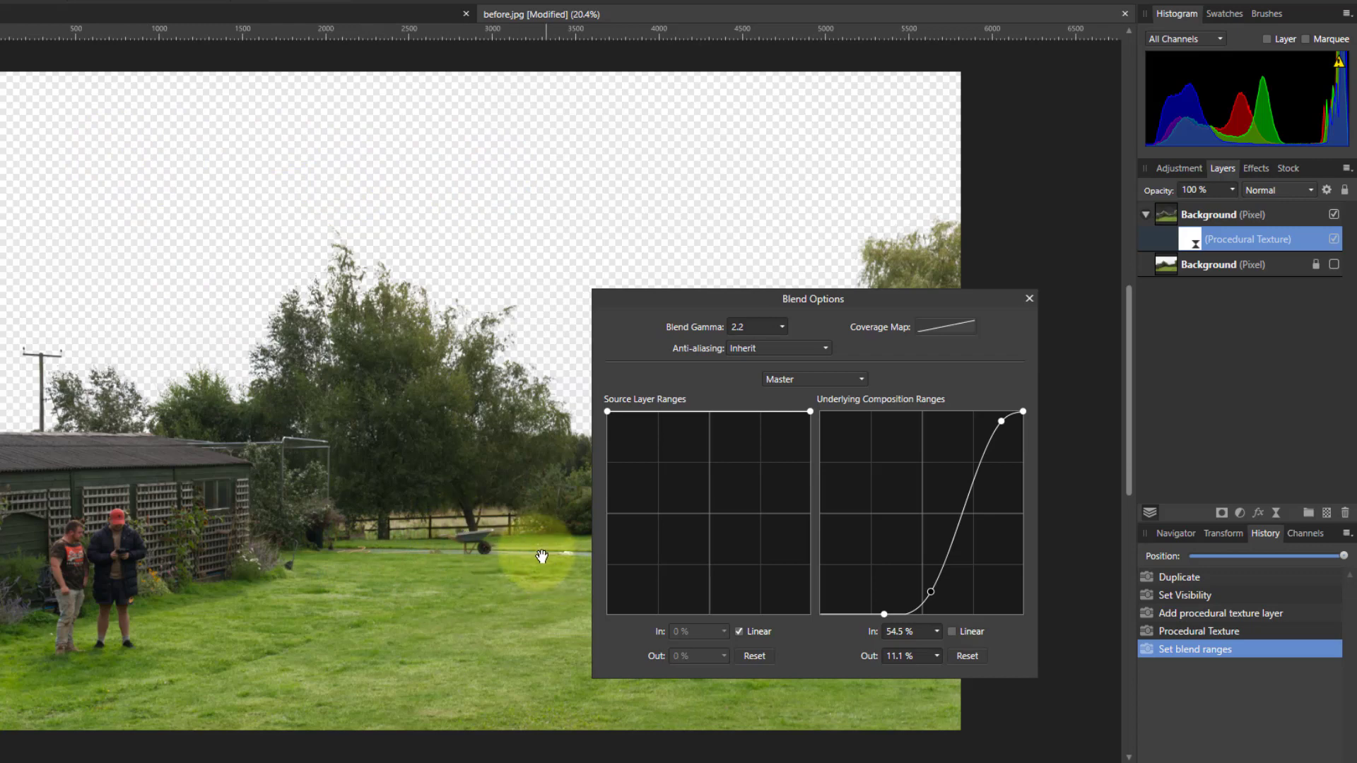